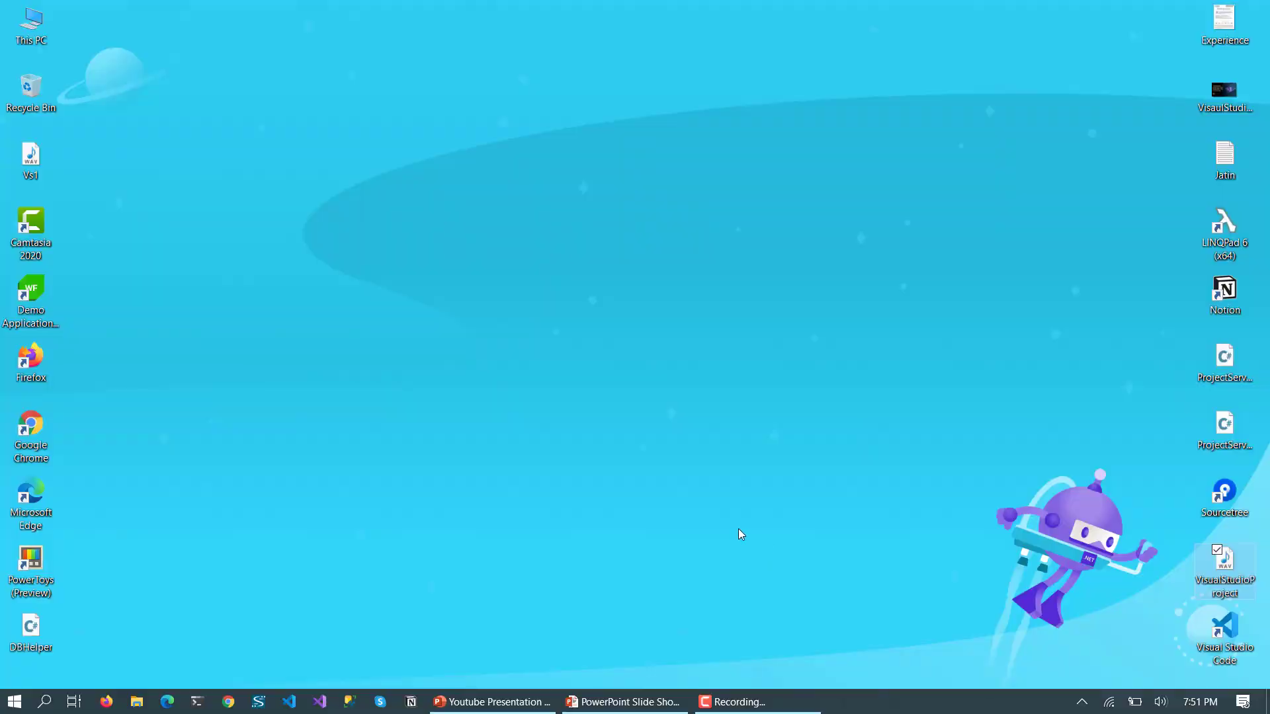
Launch Visual Studio and start a new C# Console App (.NET Core) project.
left_click(319, 701)
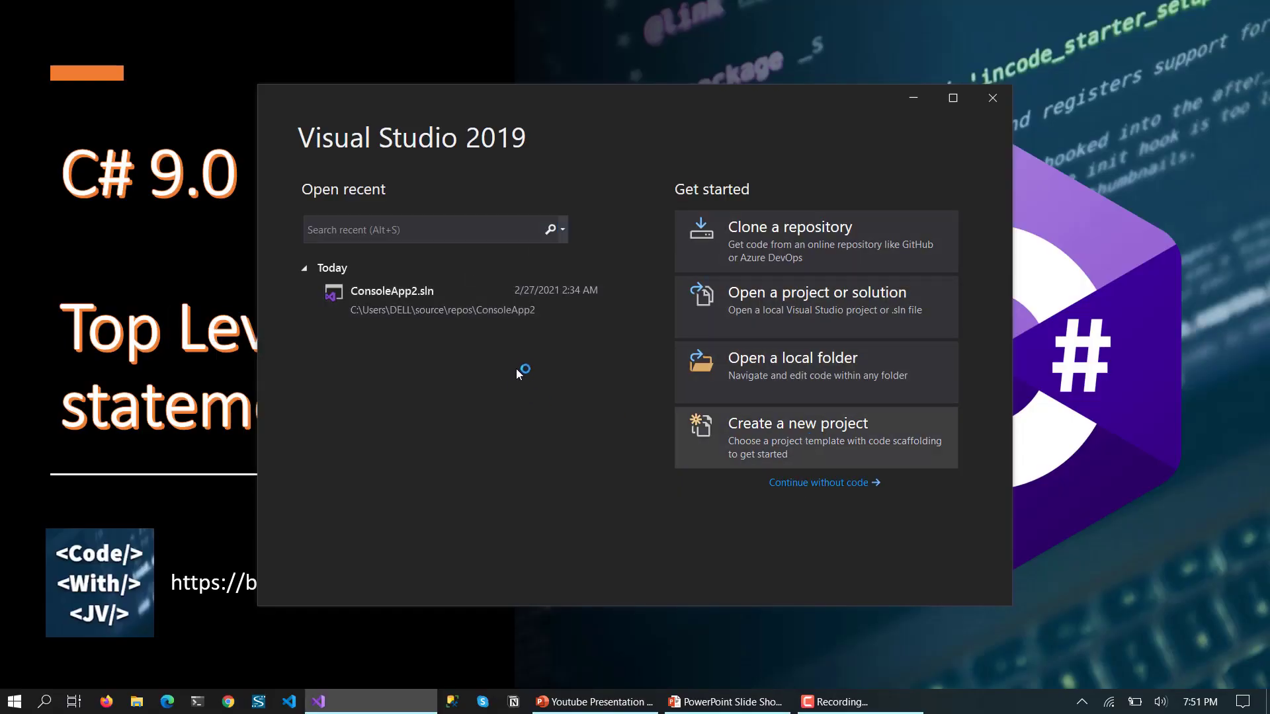
left_click(796, 423)
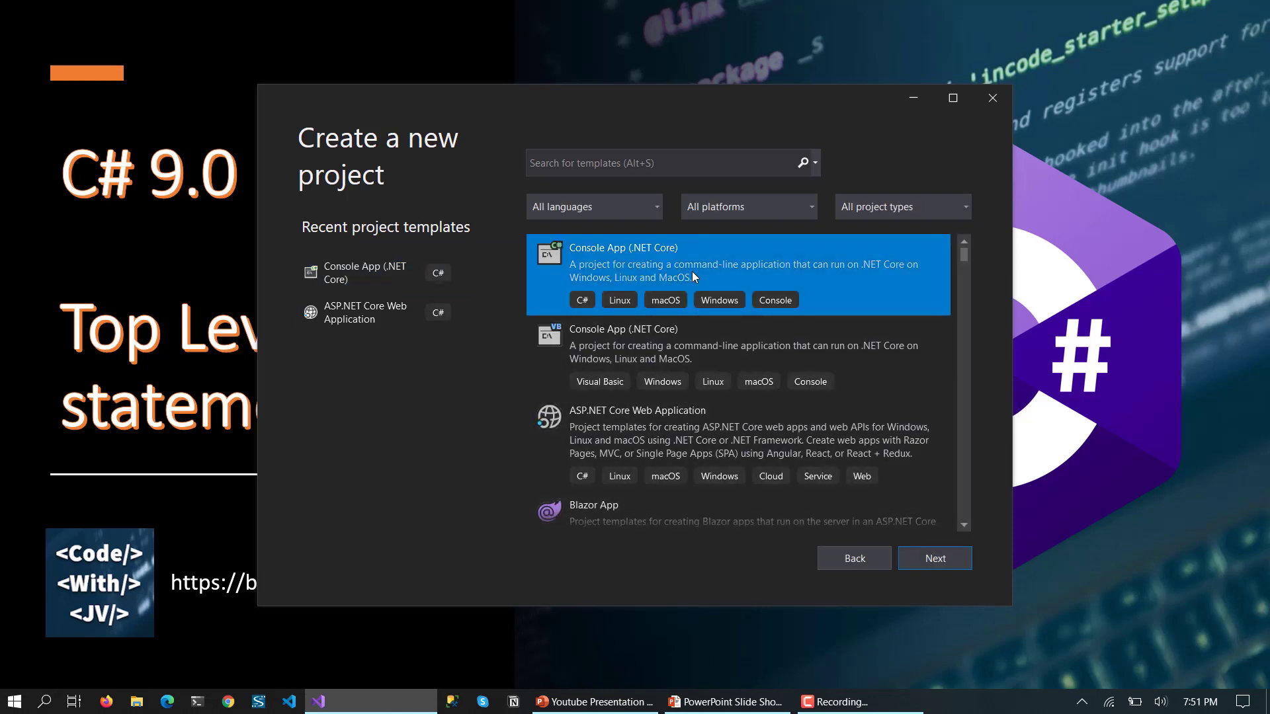
left_click(932, 558)
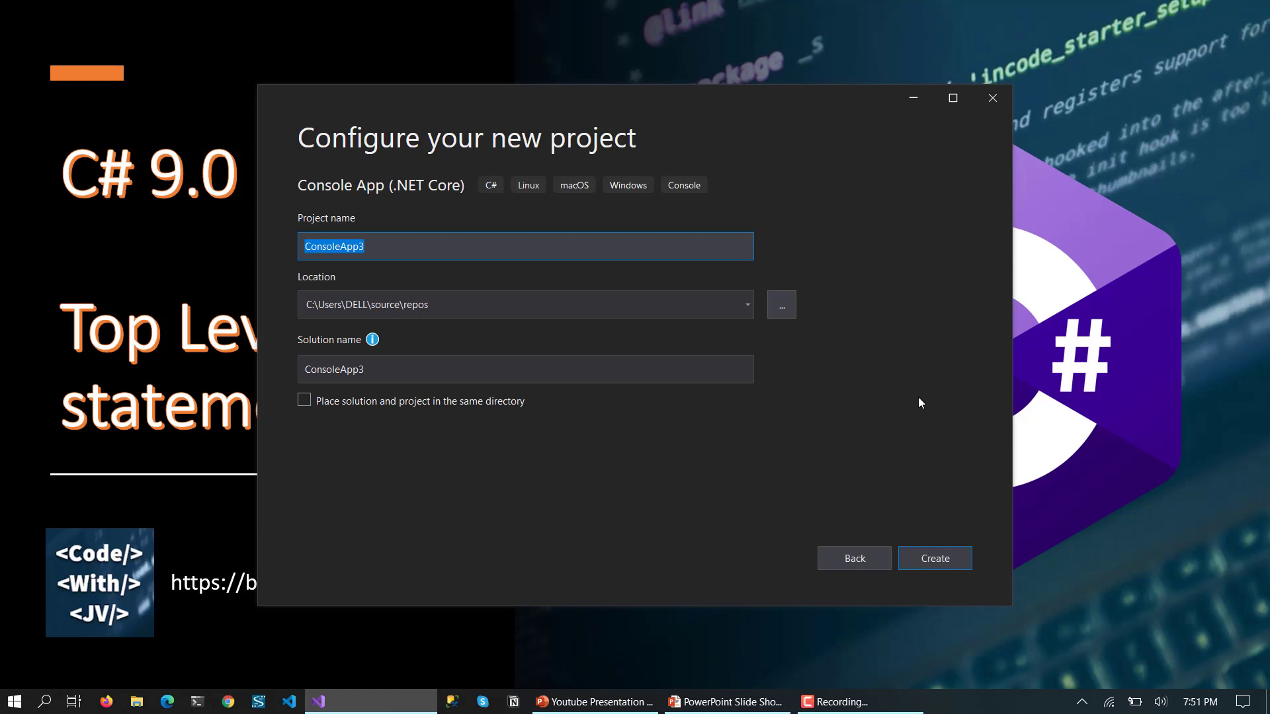
Name the project TopLevelStatement and create it.
type("Topl")
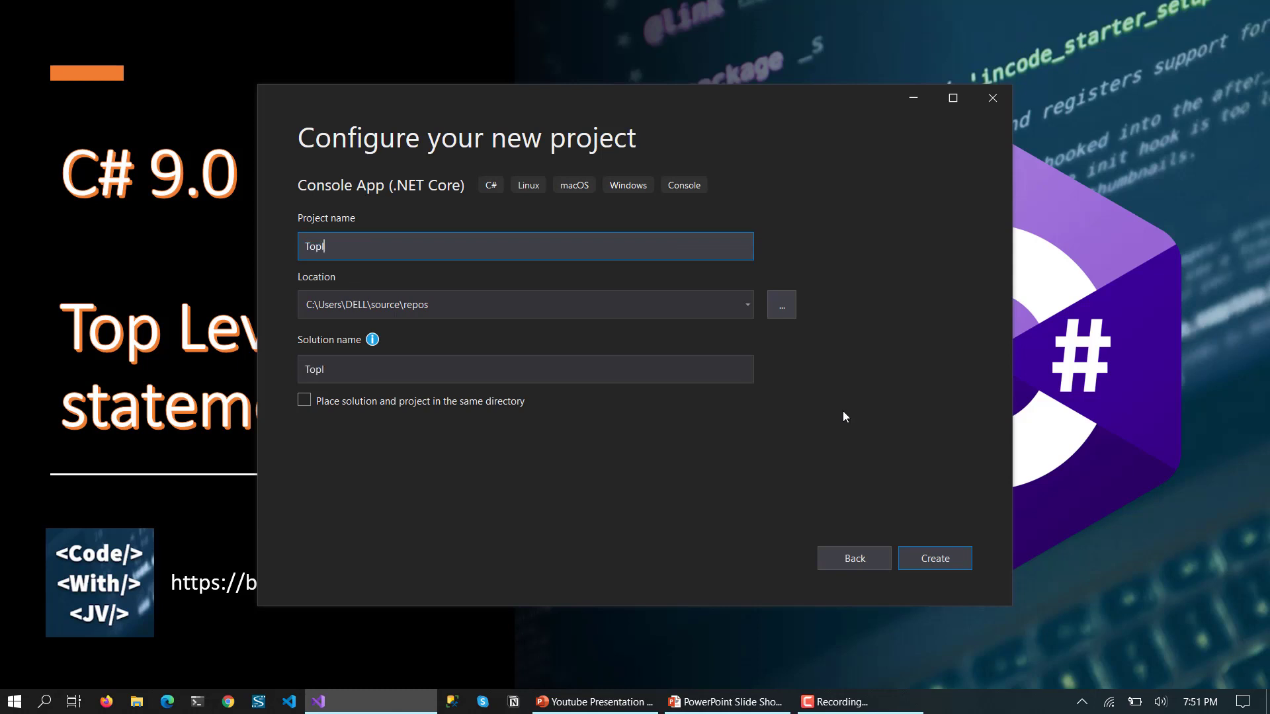
type("LevelStatement")
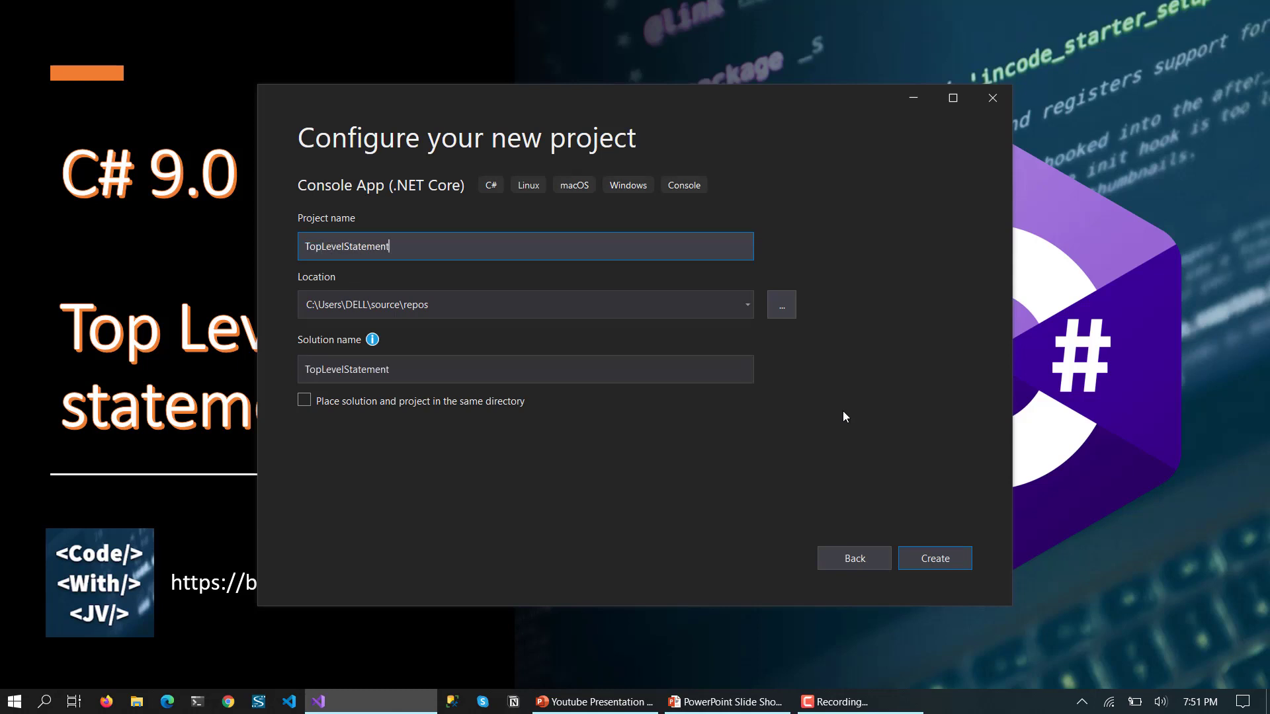
left_click(933, 558)
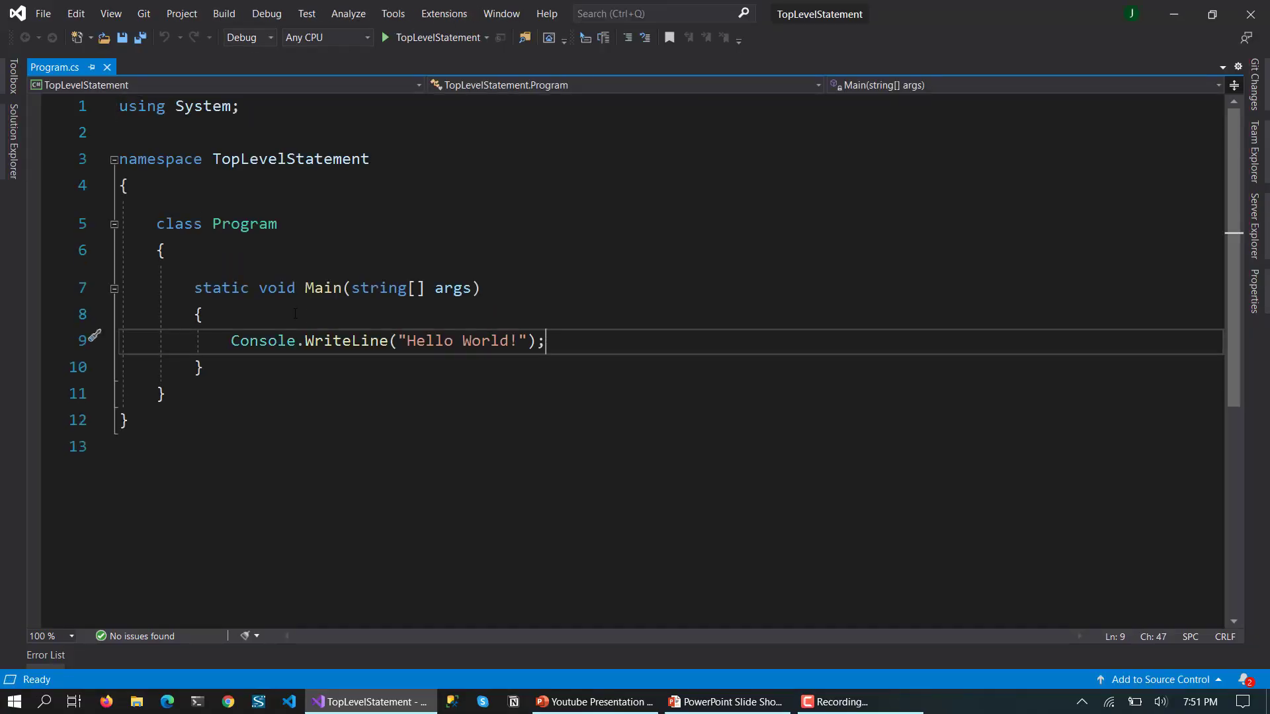
double_click(243, 223)
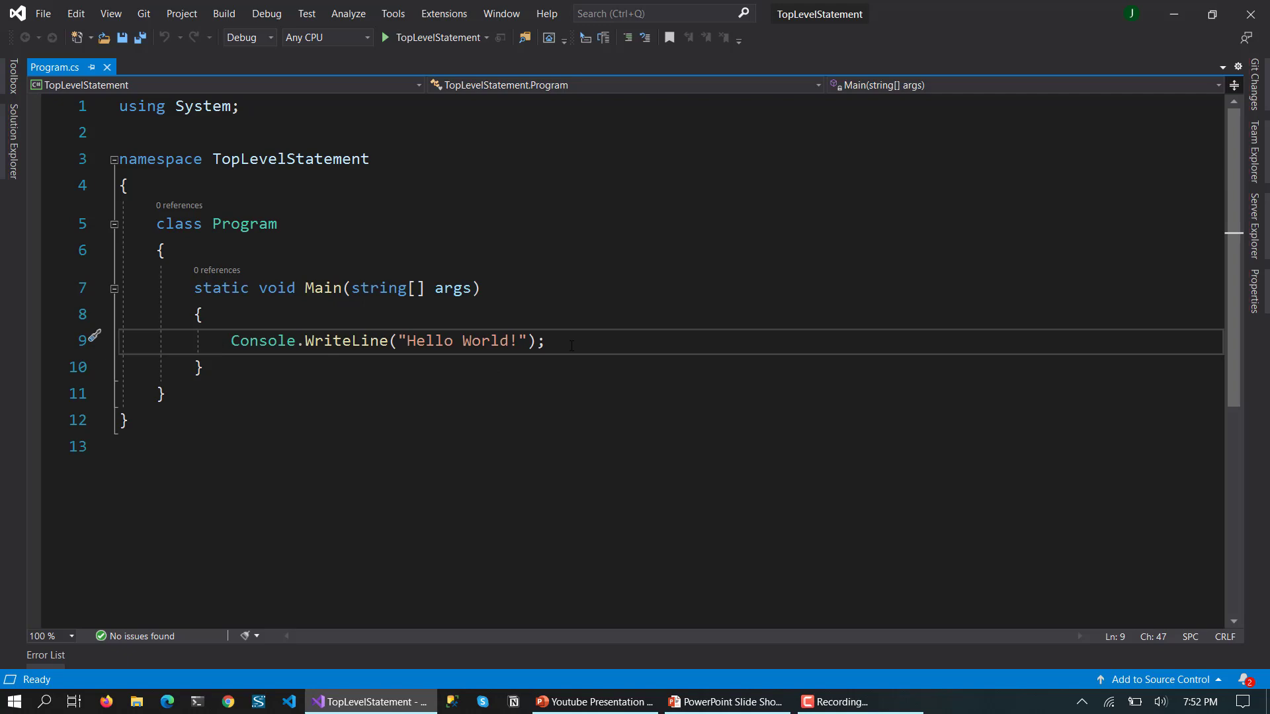
left_click(547, 340)
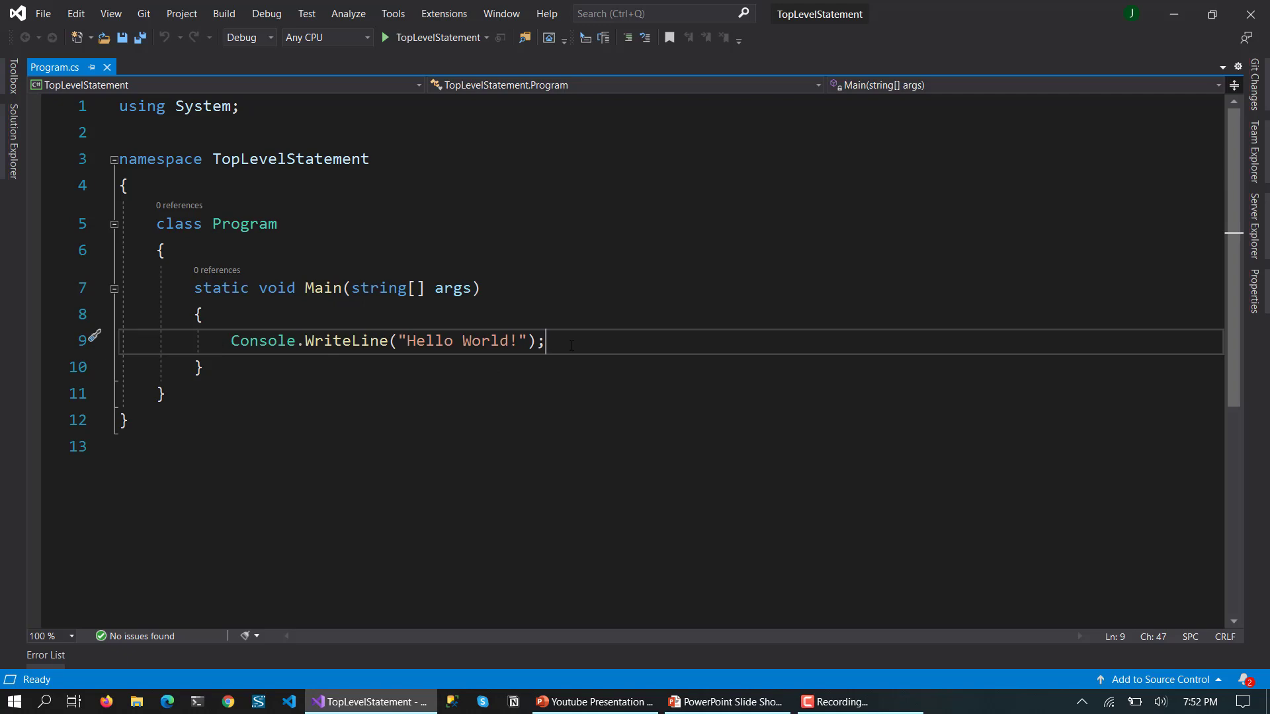
mouse_move(126, 421)
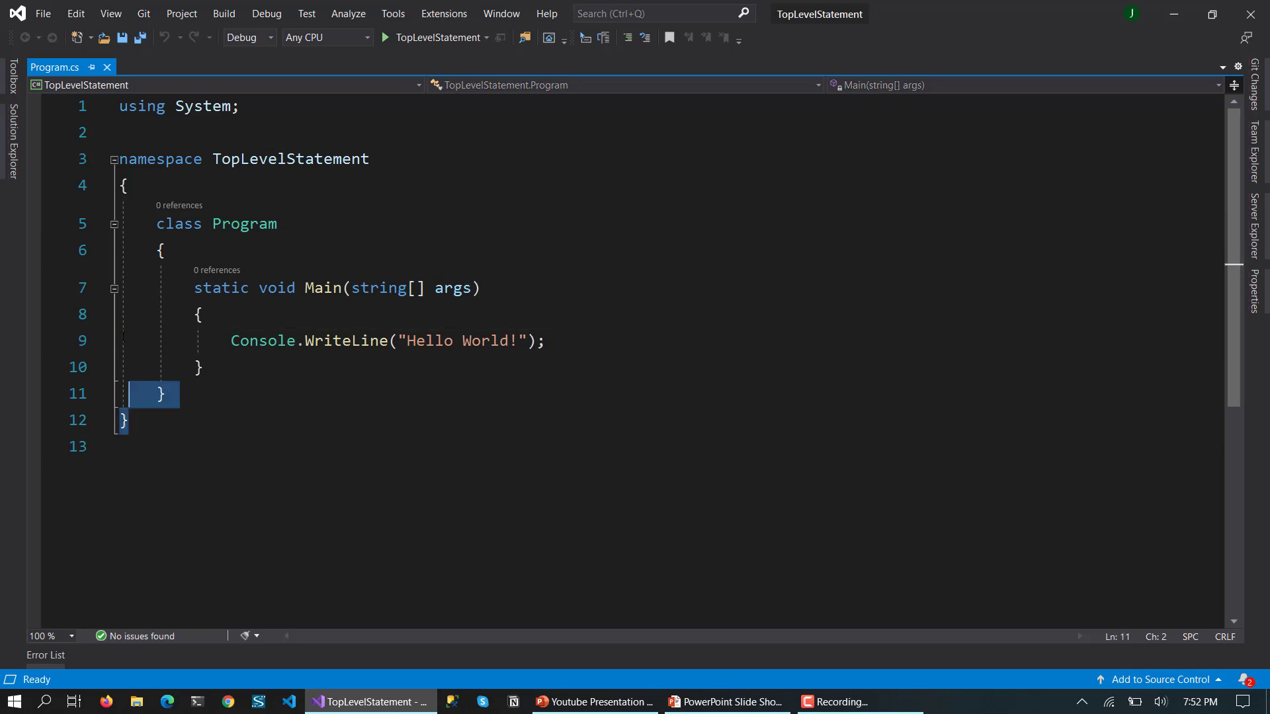
Delete the namespace/class/Main boilerplate and write a top-level Console.WriteLine("hello world");.
key("Delete")
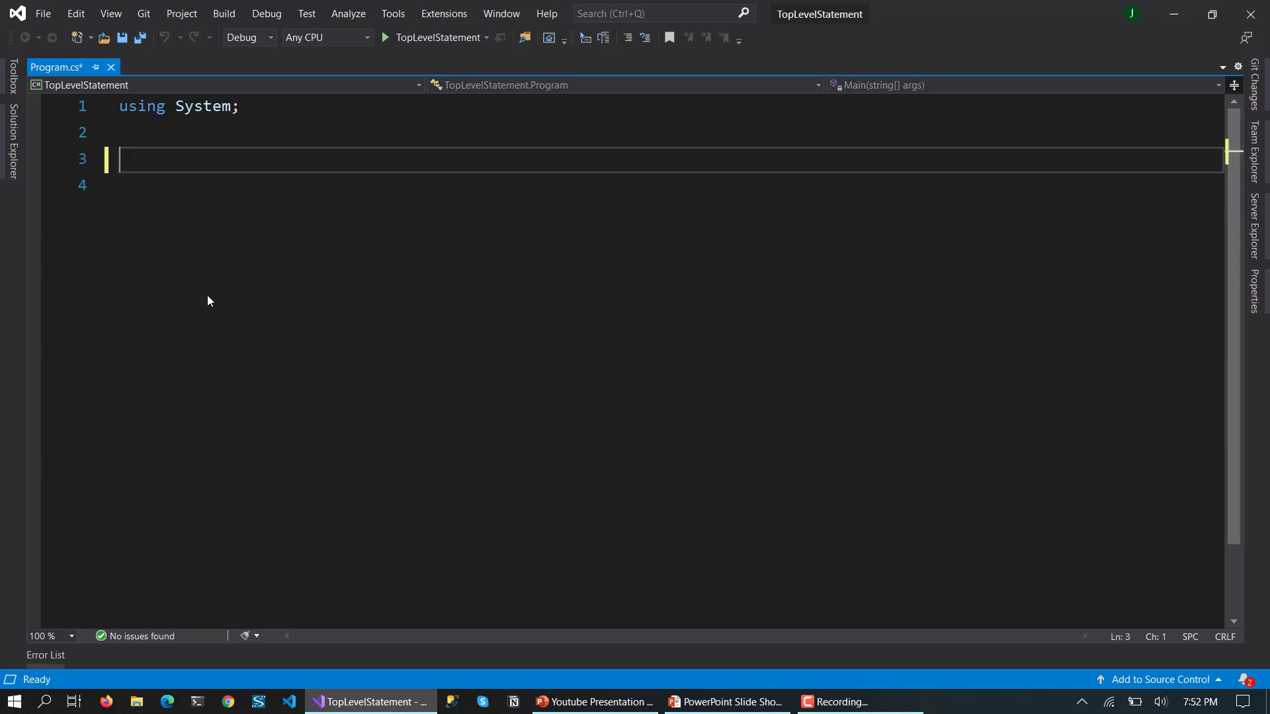
type("Console.wr")
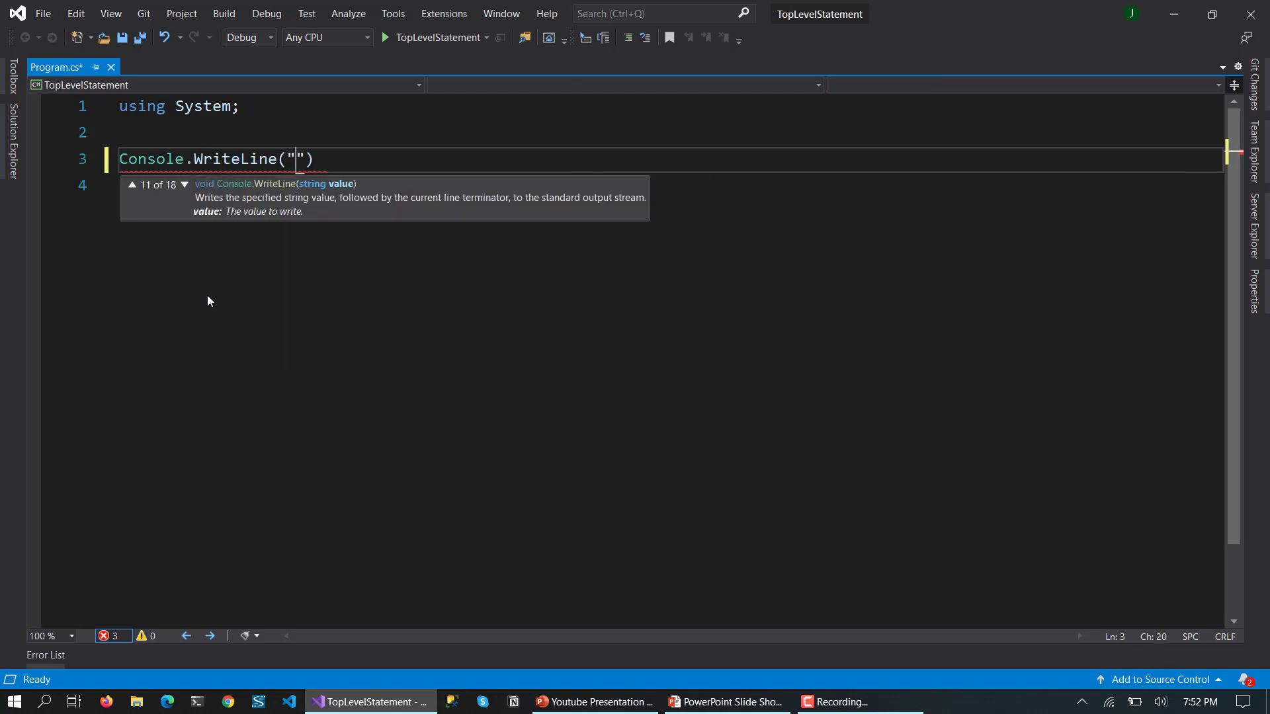
type("hello world")
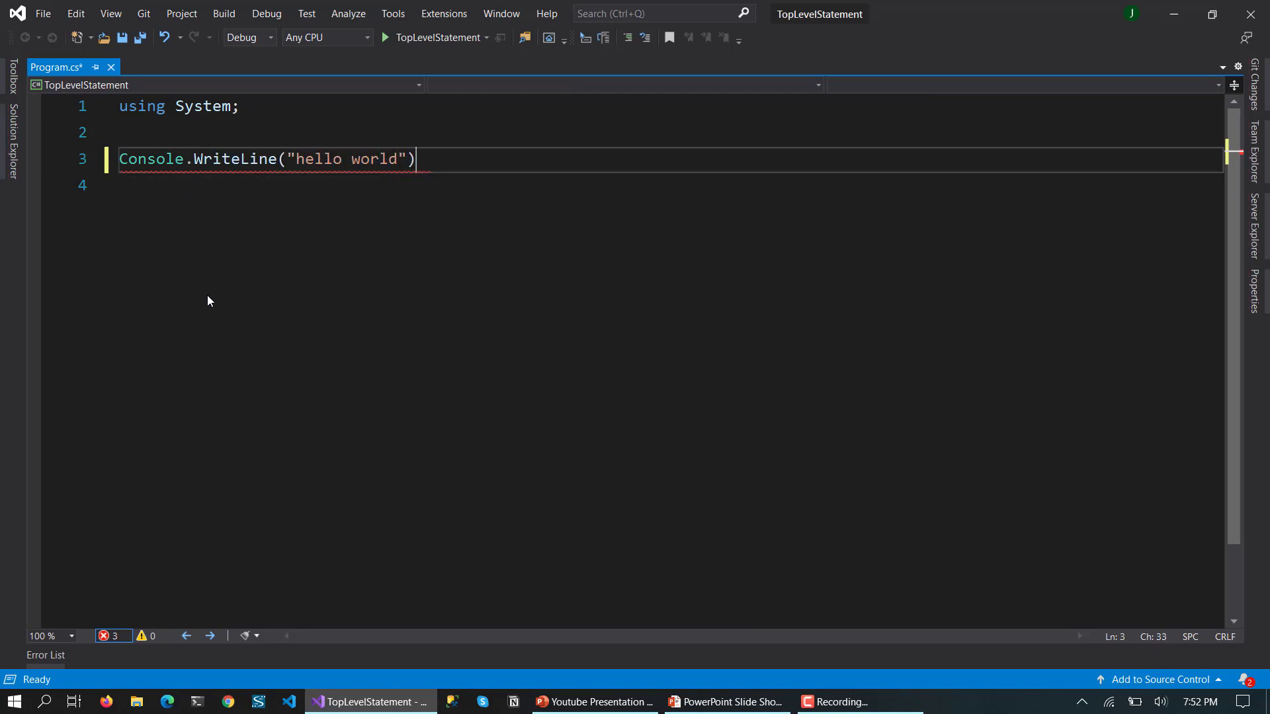
type(";")
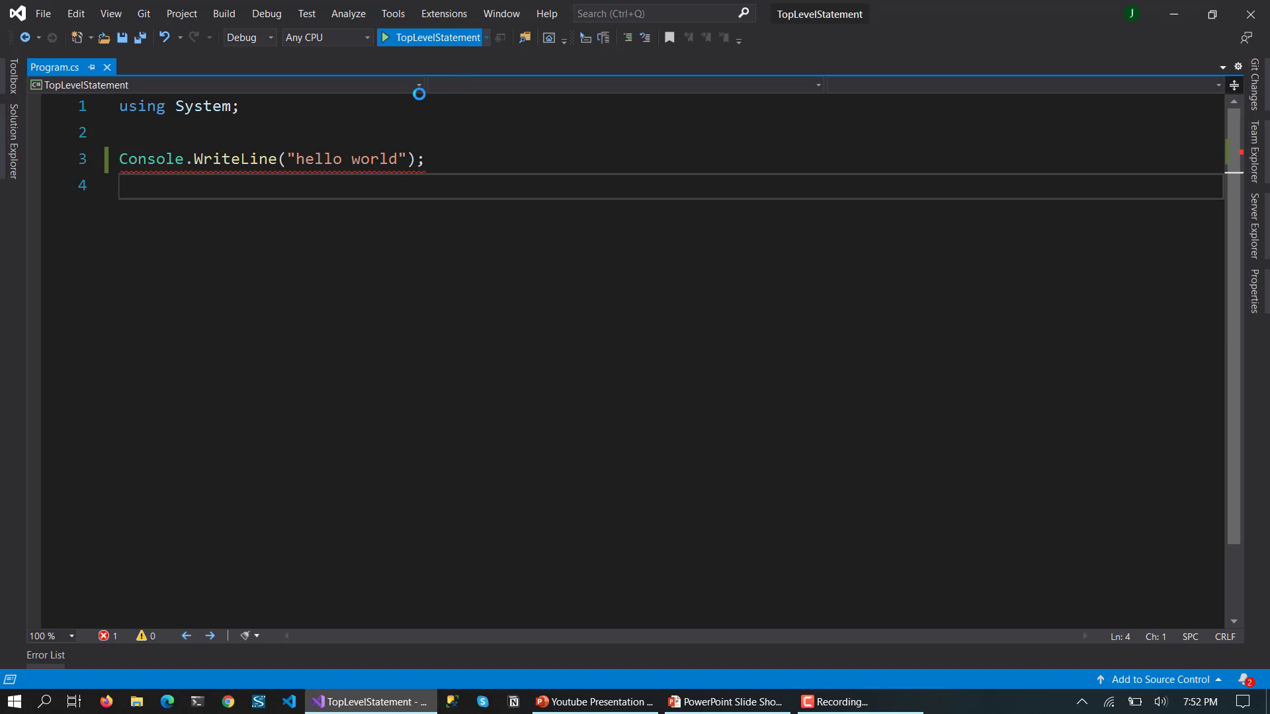
Start the app and decline running the last successful build when CS8400 appears.
left_click(386, 37)
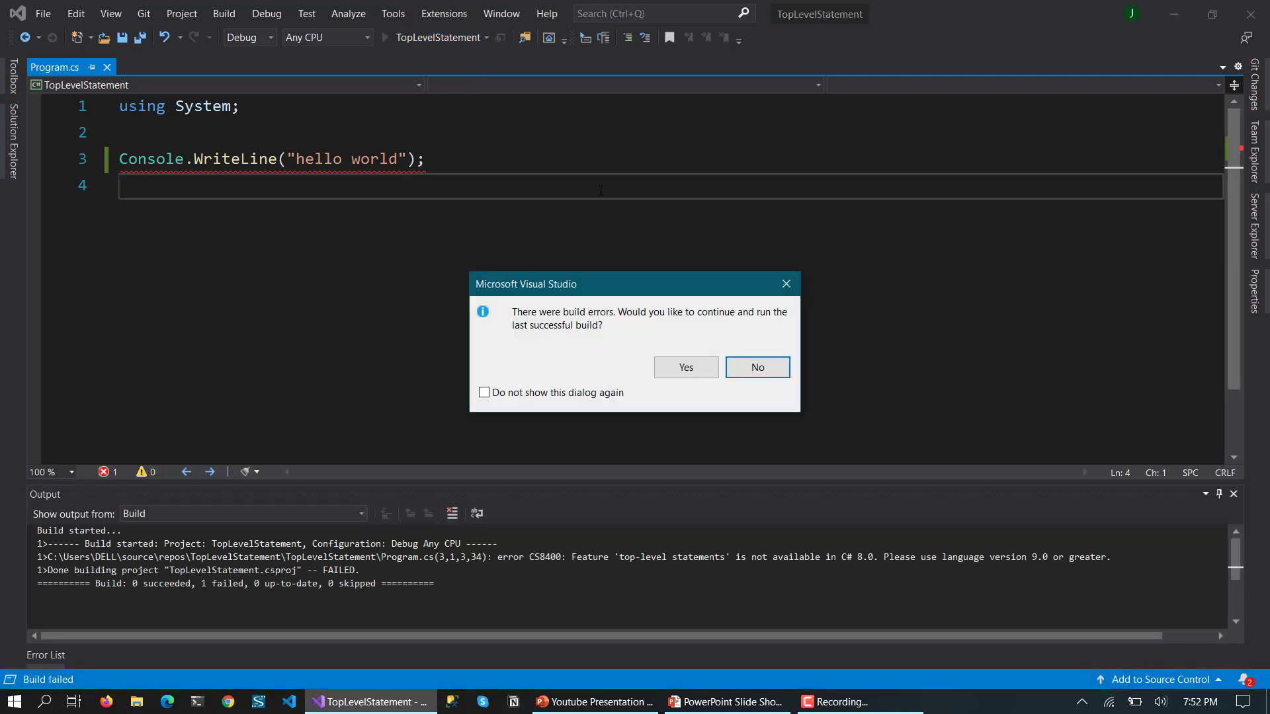
left_click(755, 367)
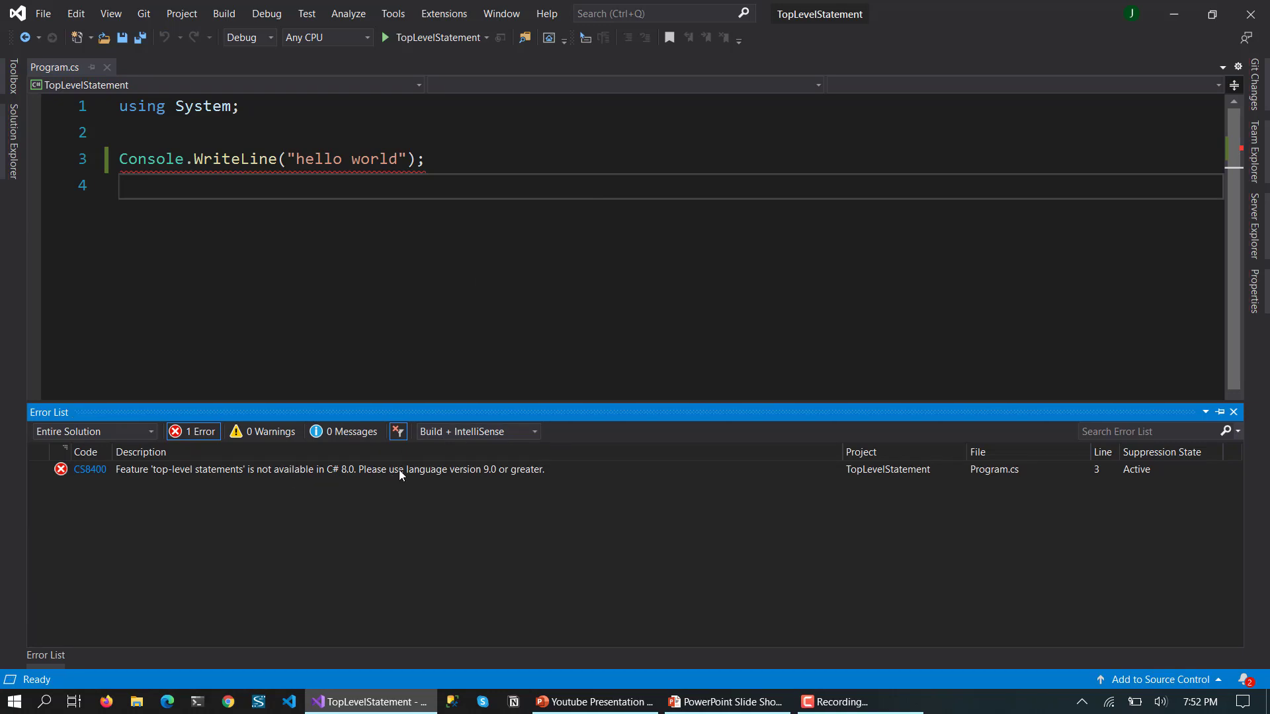
mouse_move(159, 485)
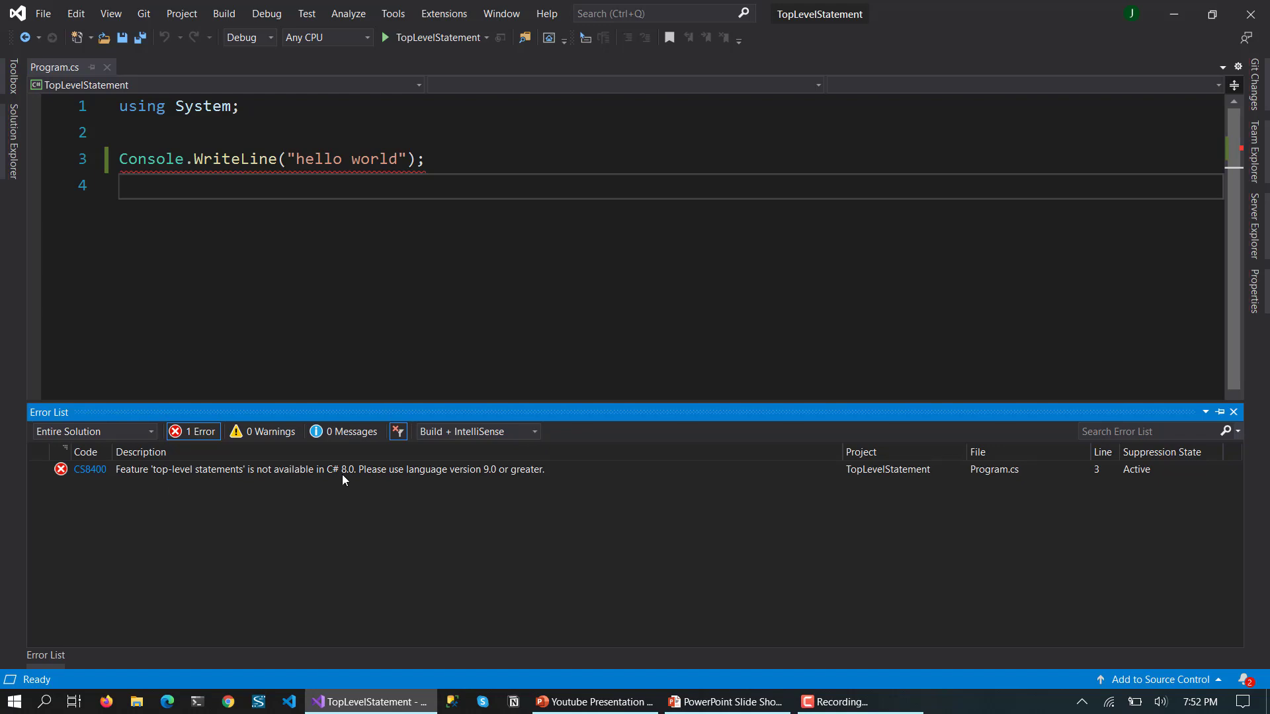
mouse_move(414, 482)
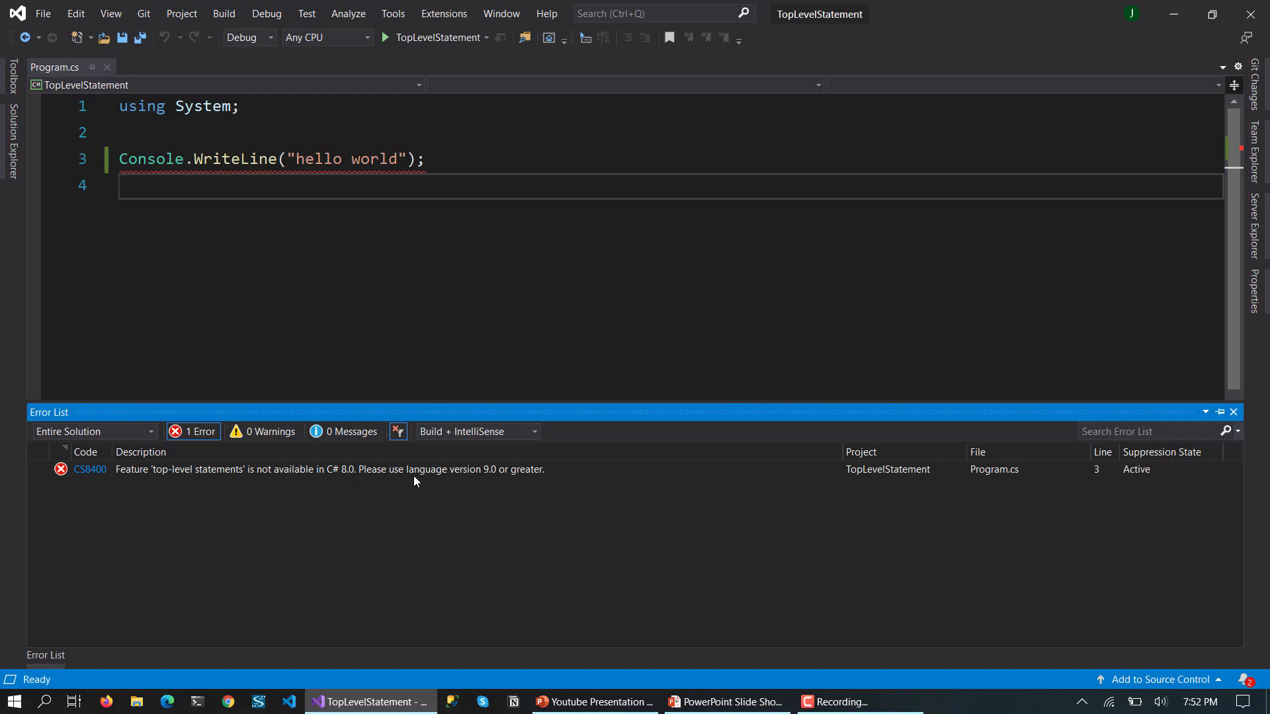
mouse_move(535, 486)
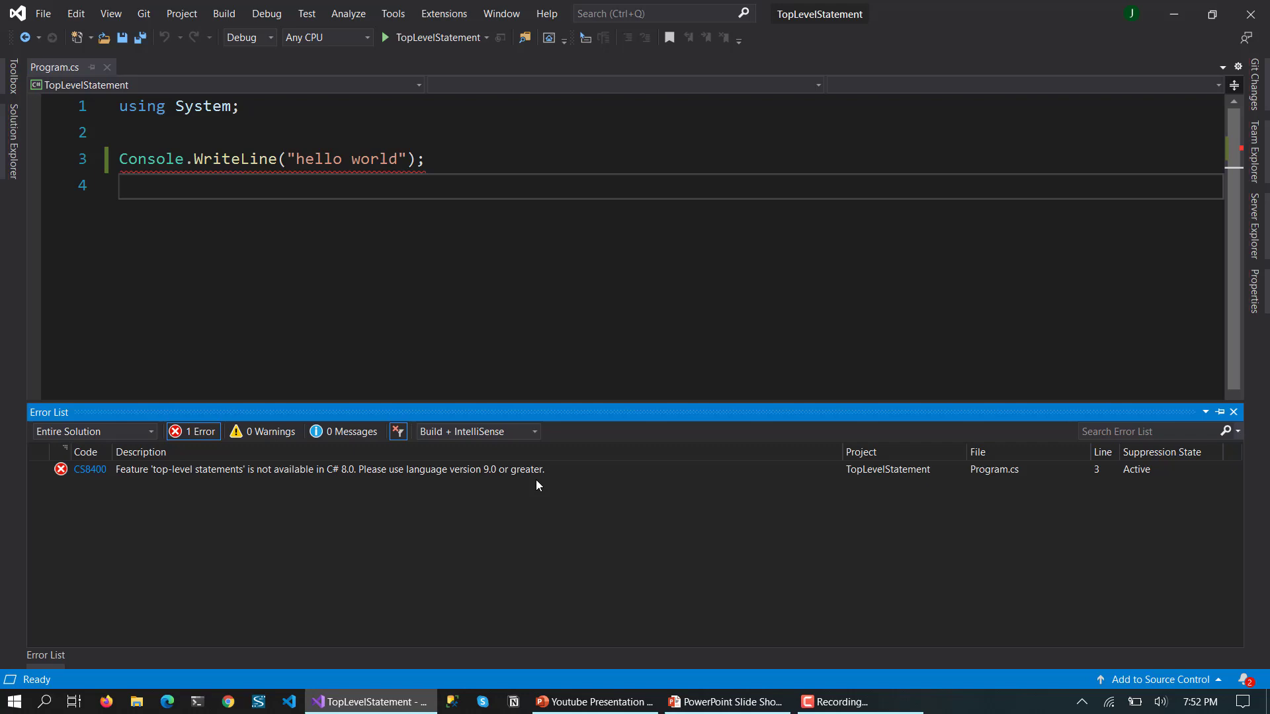
mouse_move(1251, 205)
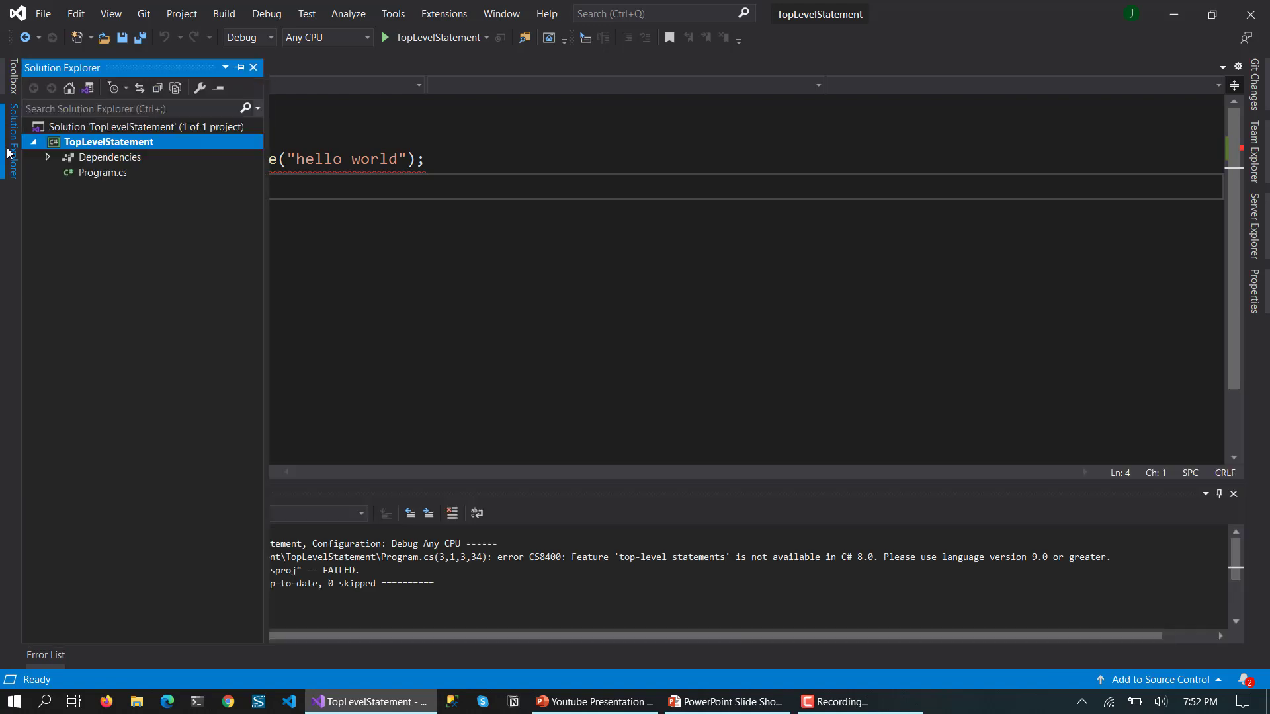
Select the TopLevelStatement project in Solution Explorer and edit its settings for C# 9.0.
left_click(114, 127)
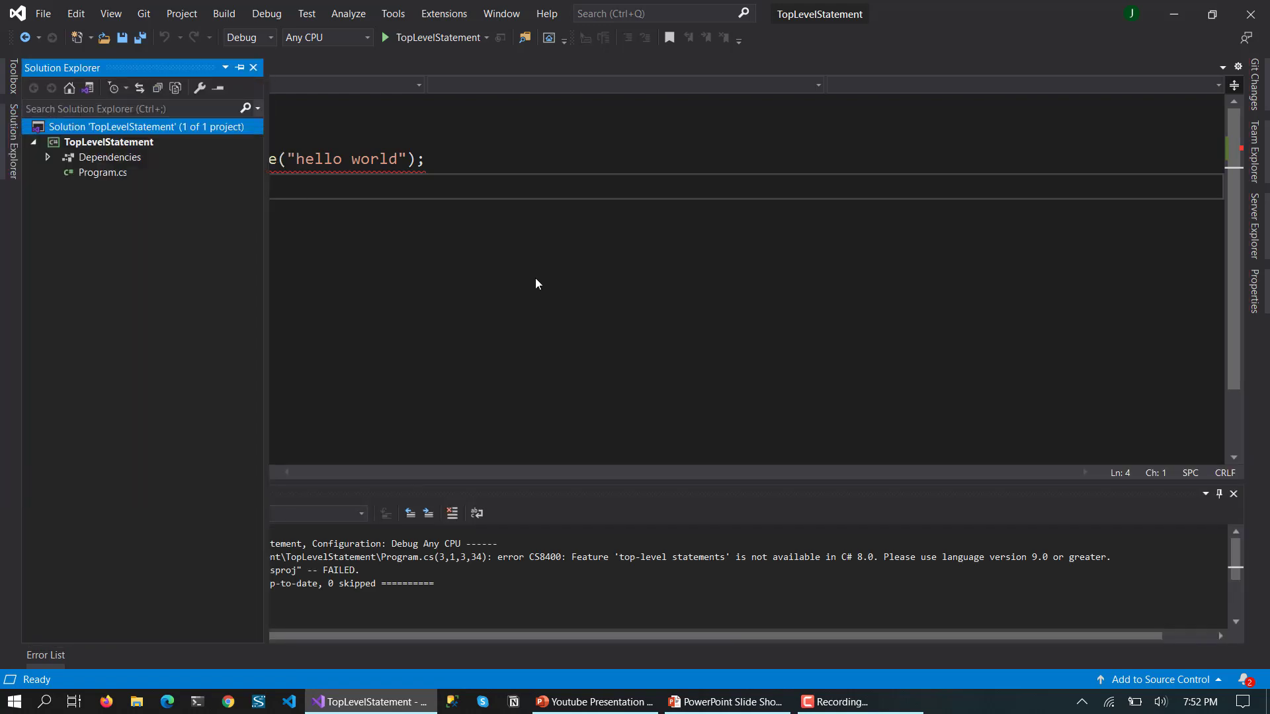
left_click(109, 142)
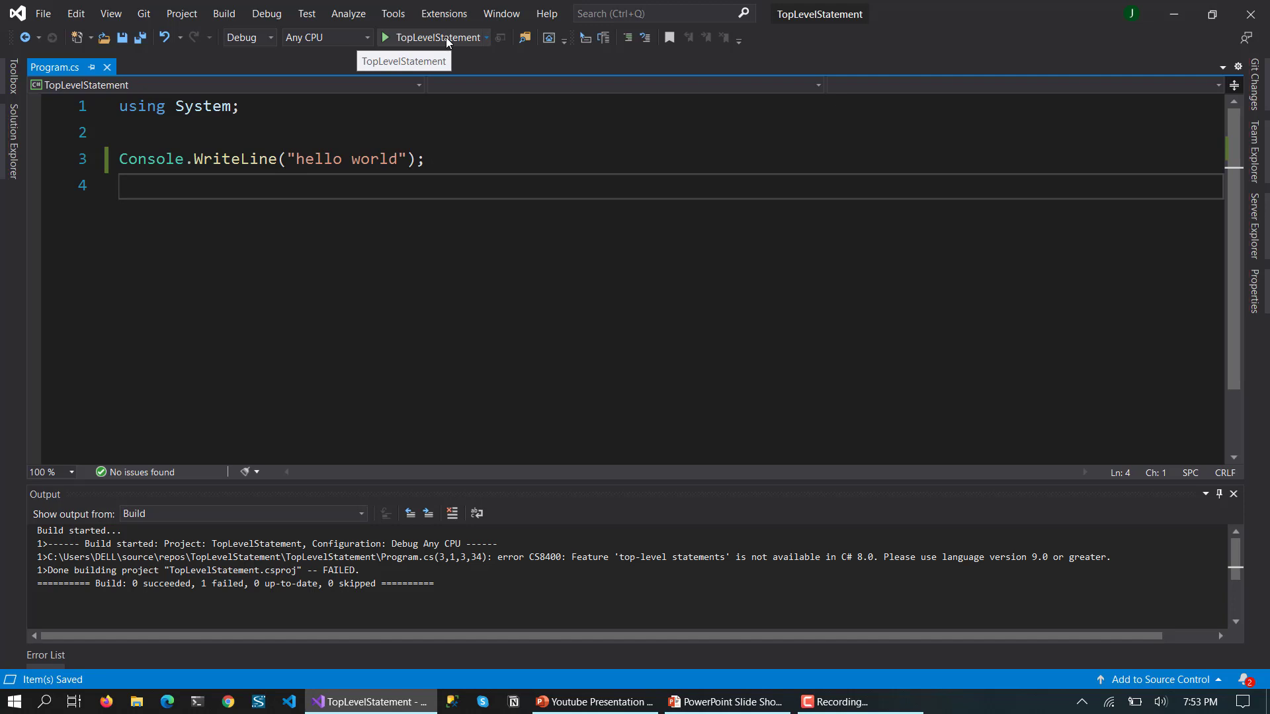
Run the app, see hello world printed, and close the debug console window.
left_click(386, 37)
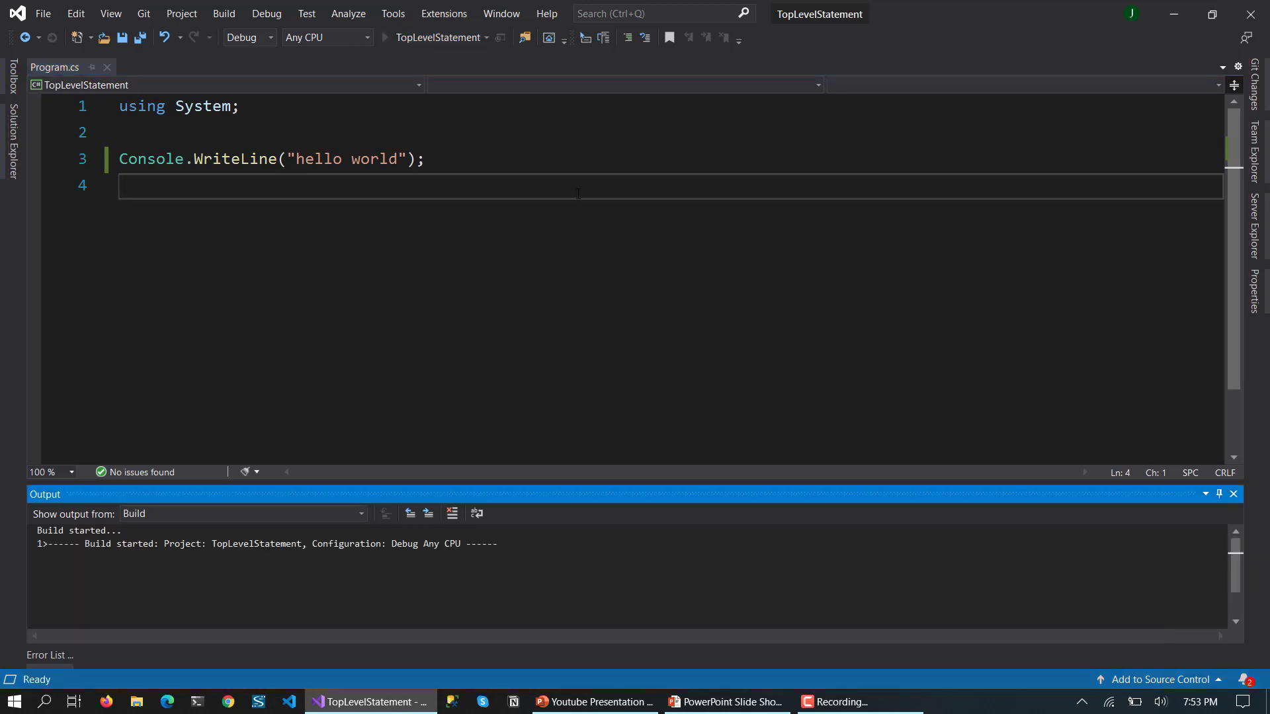
left_click(366, 37)
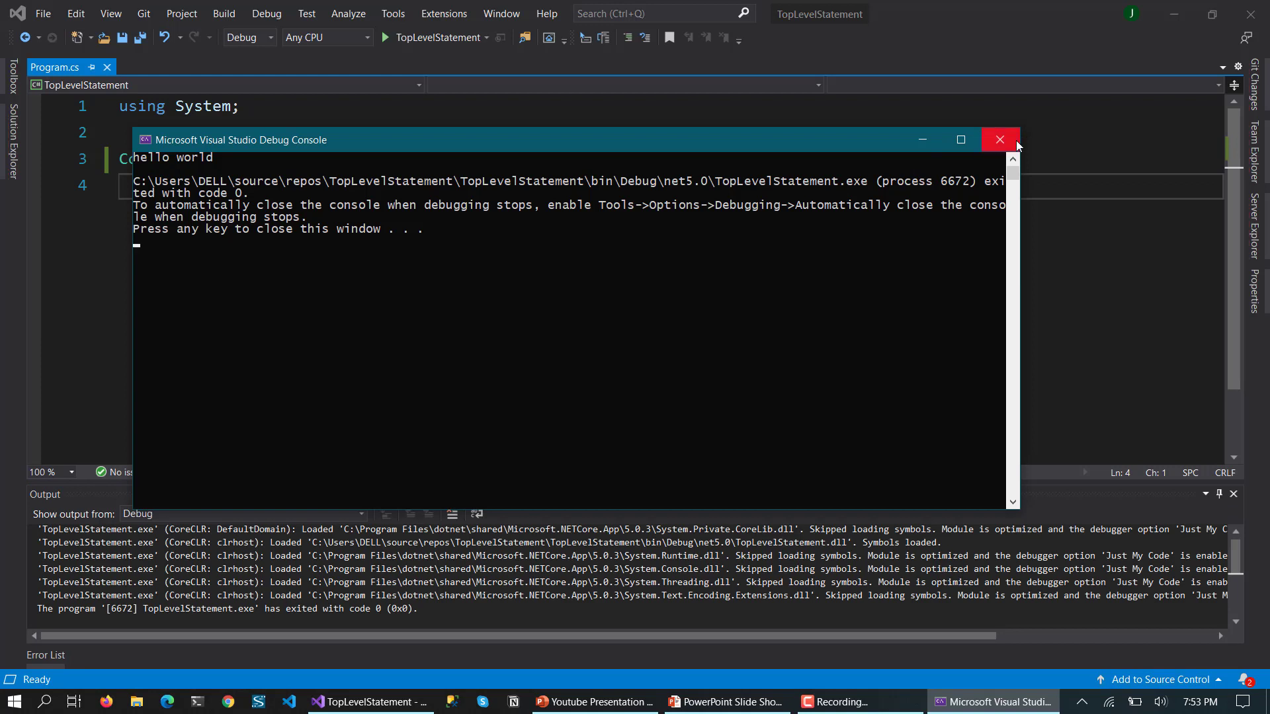
left_click(1000, 139)
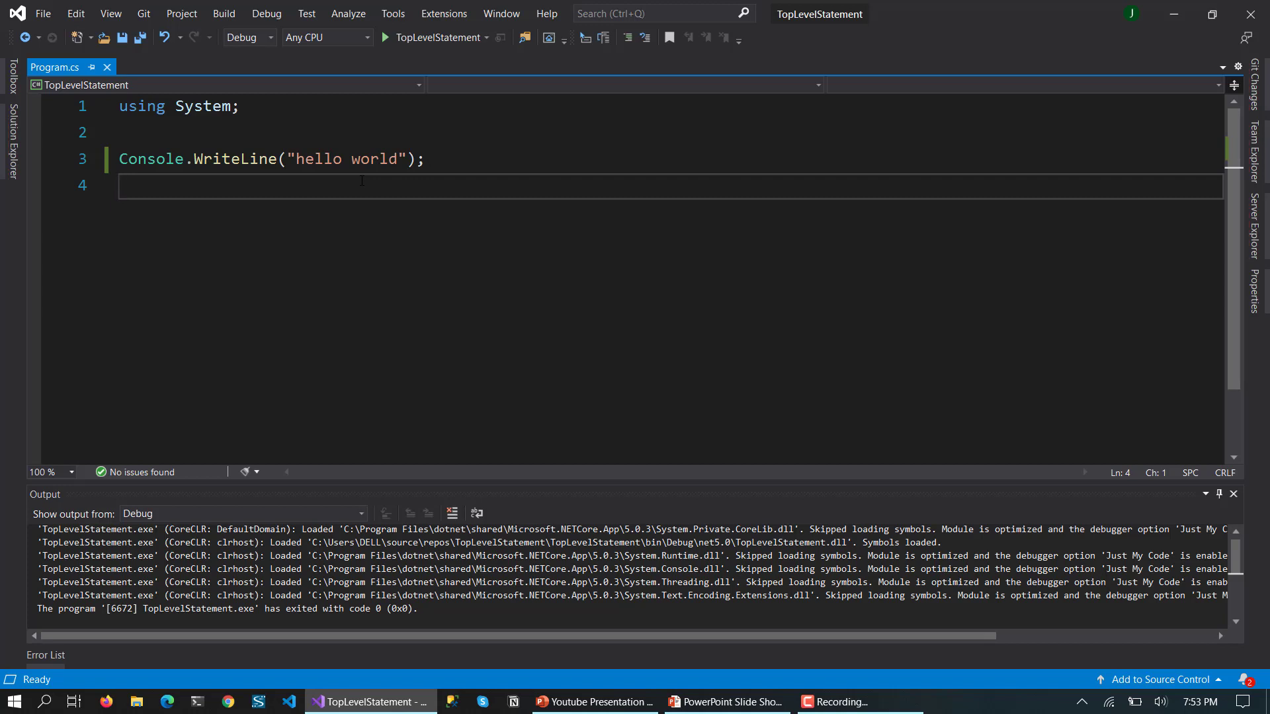
Add a Person class below the statement with a FirstName auto-property via the prop snippet.
key("enter")
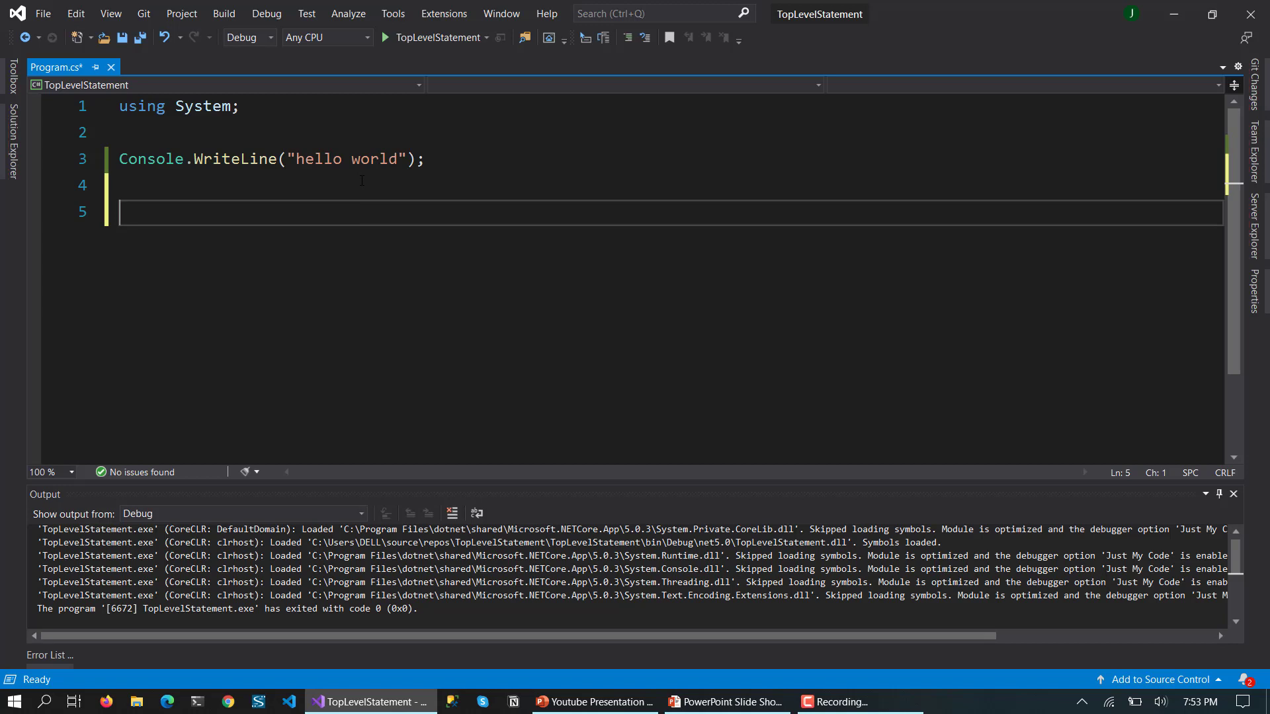
type("class Pers")
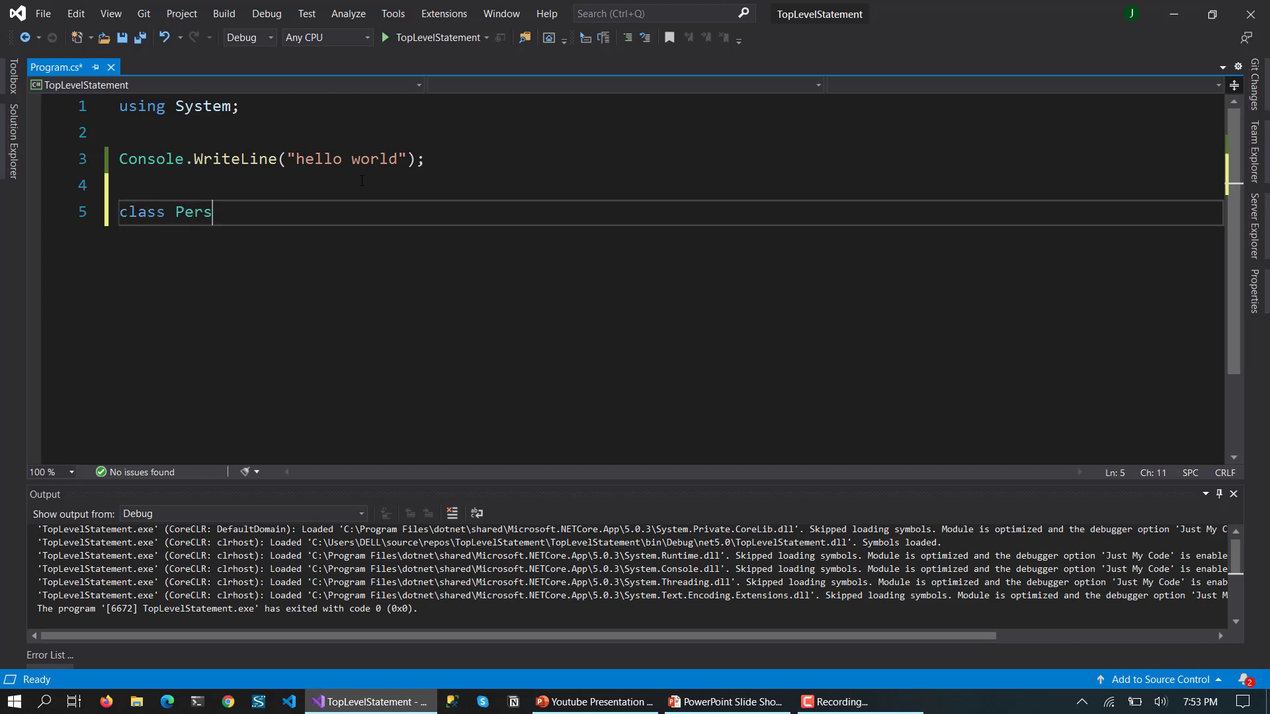
type("on{")
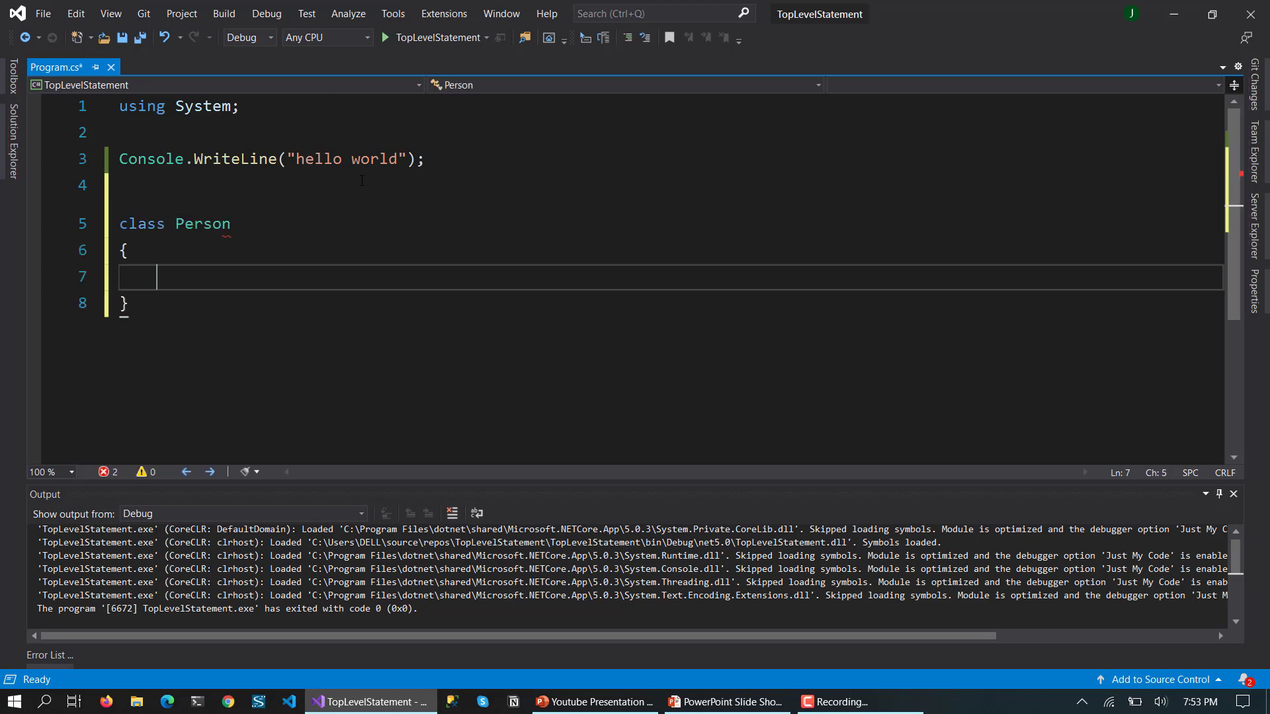
type("prop")
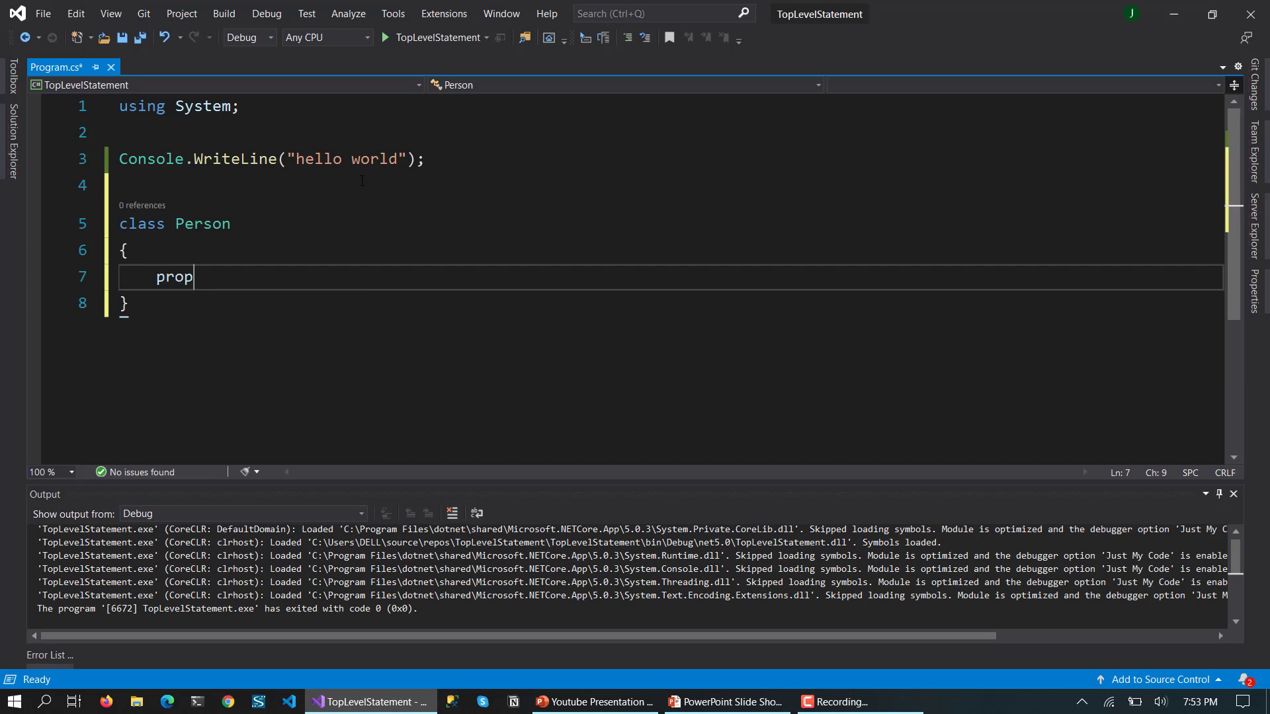
key("Tab")
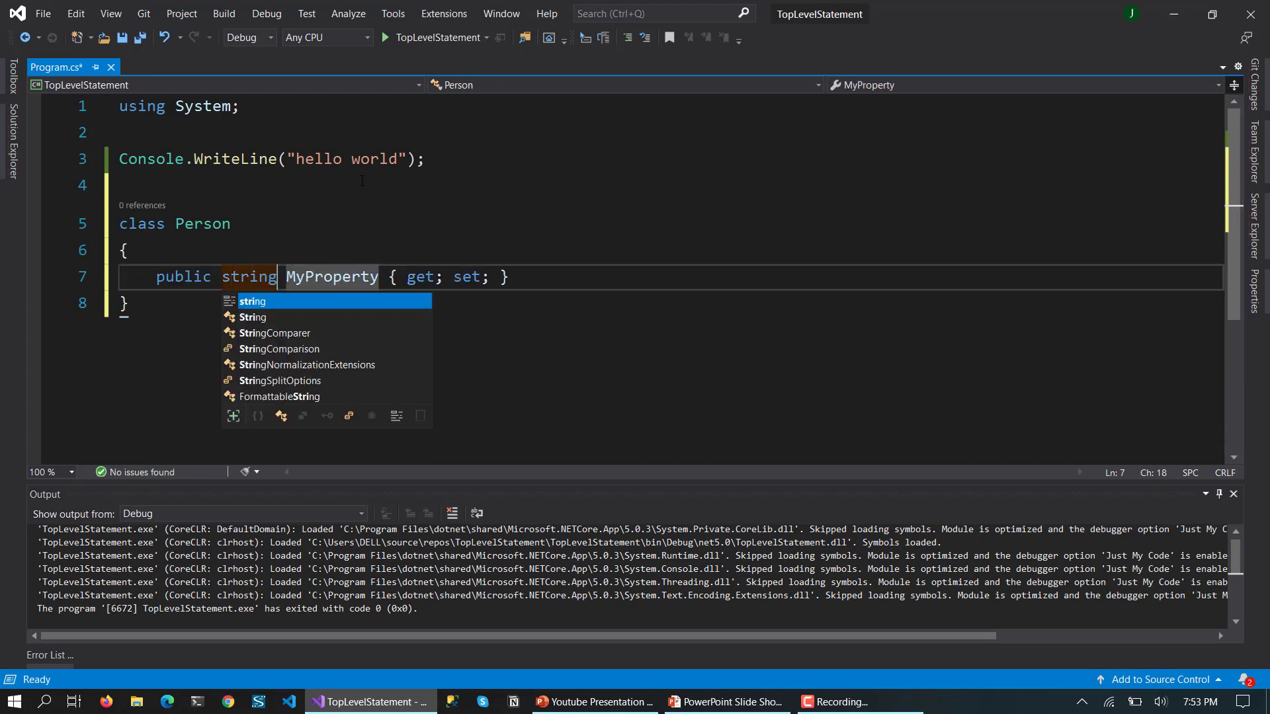
type("FirstName")
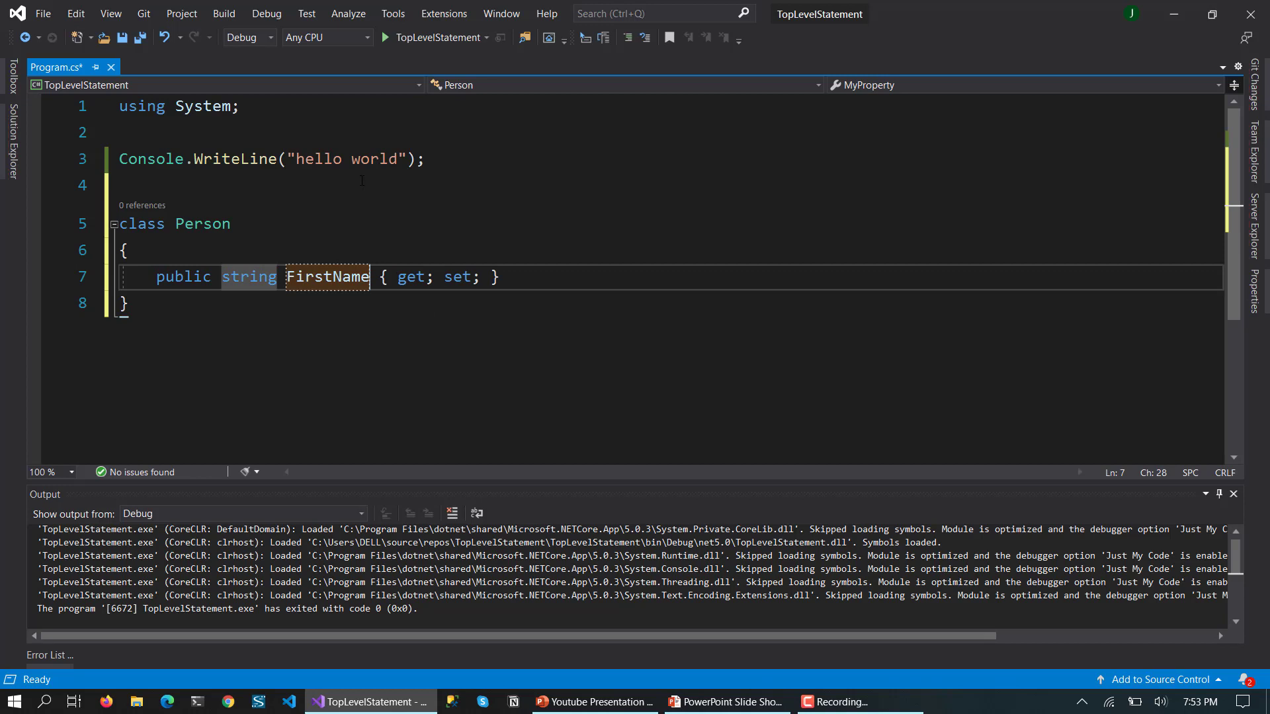
Add a second string LastName auto-property to the Person class.
type("p")
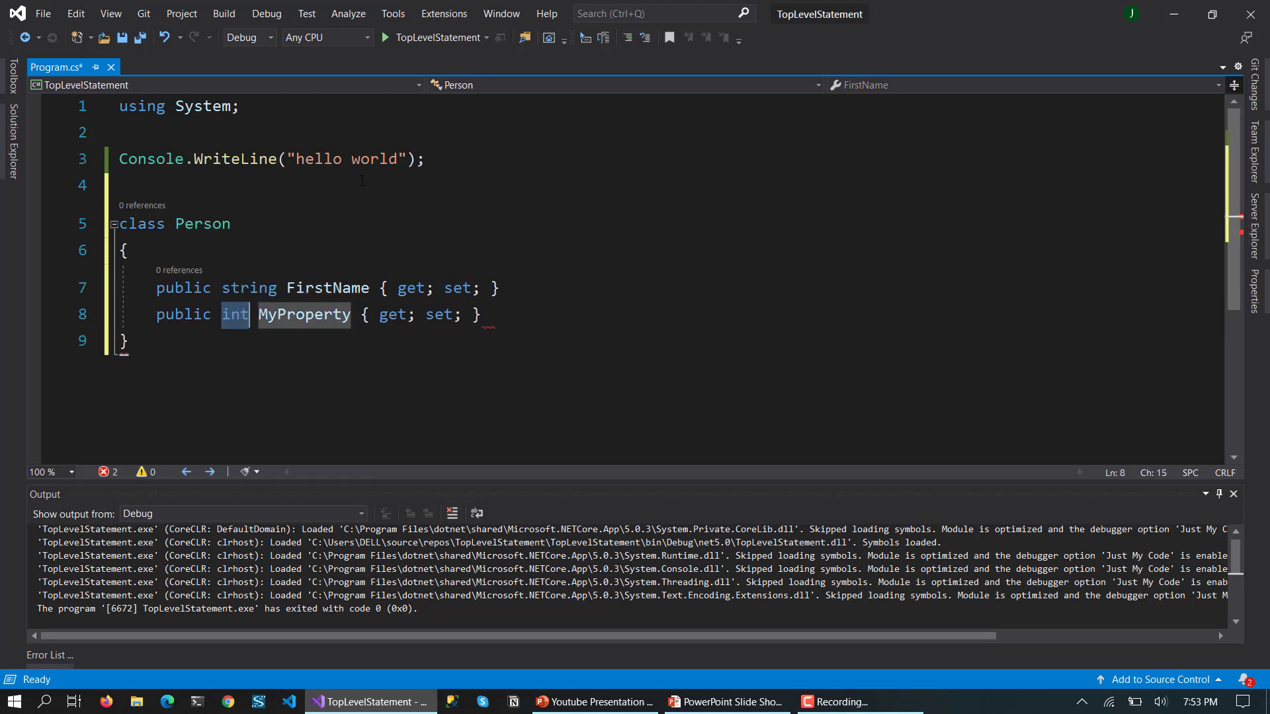
type("string LastNam")
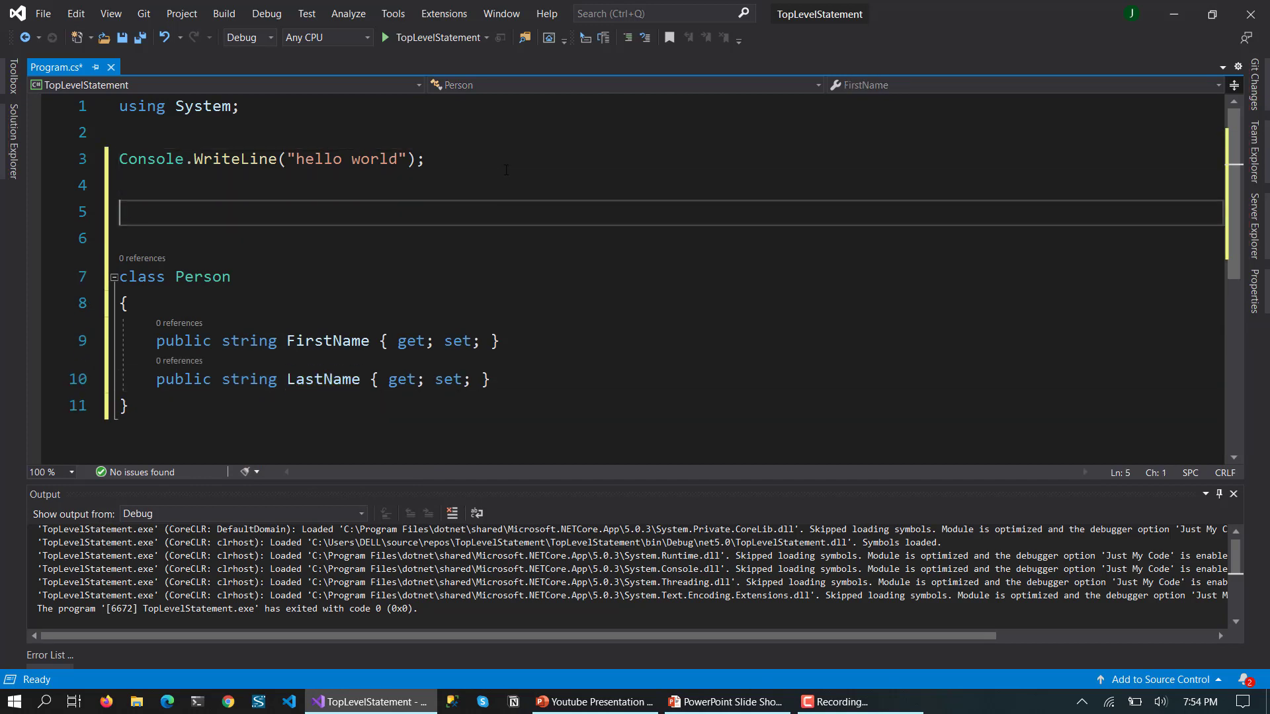
Declare var person = new Person(); in the top-level code.
type("var pers")
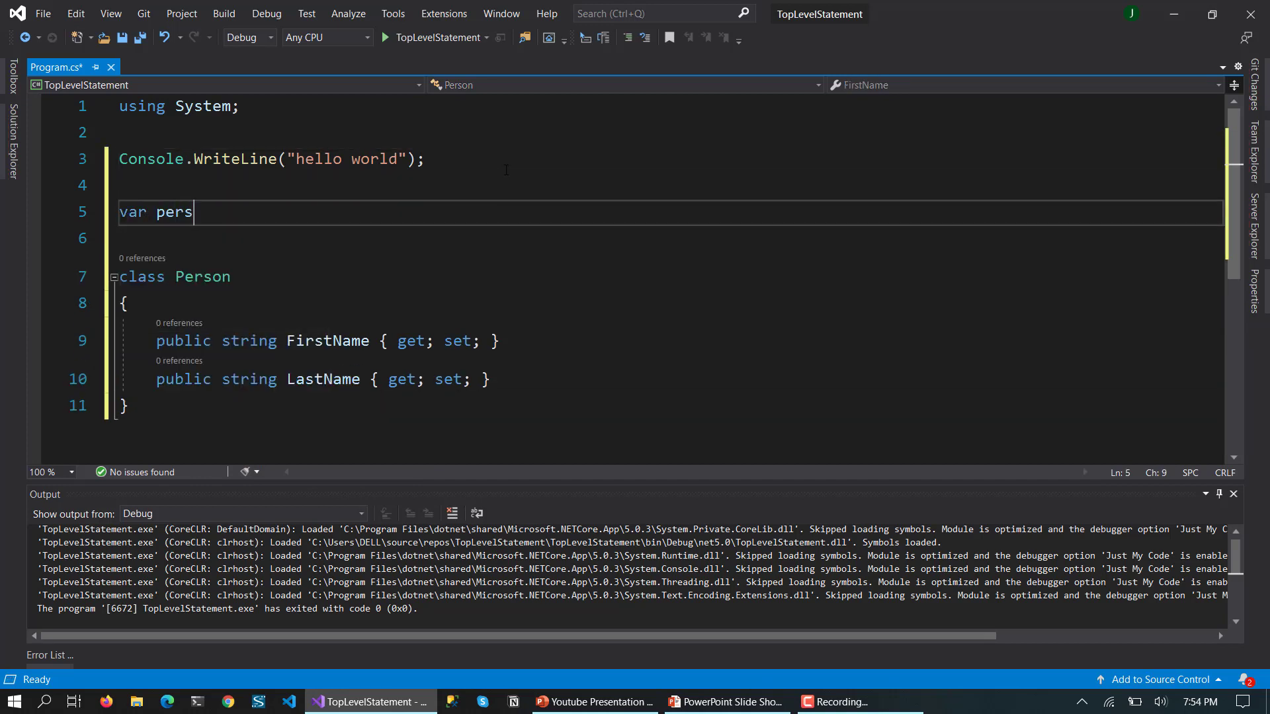
type("on = Ne")
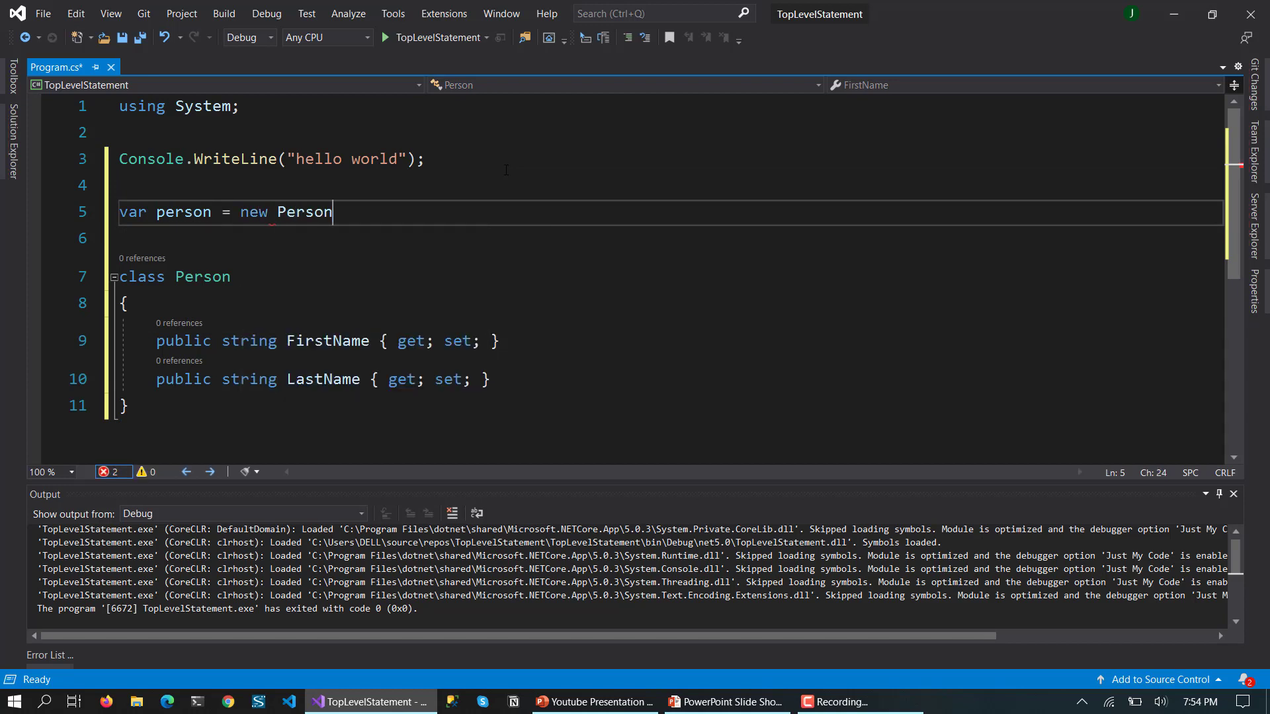
type("();")
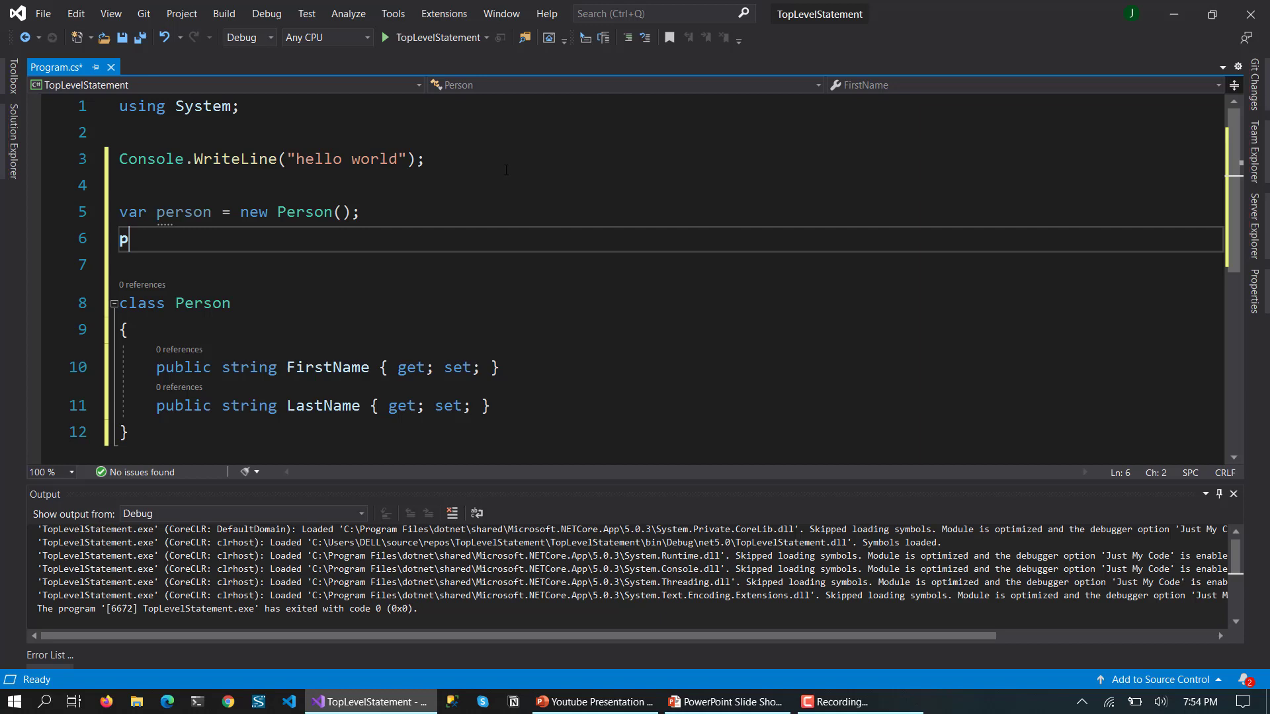
Assign person.FirstName "Jalpesh" and person.LastName "Vadgama".
type("erson.firstName = \"Jalpesh\";")
left_click(667, 264)
type("person")
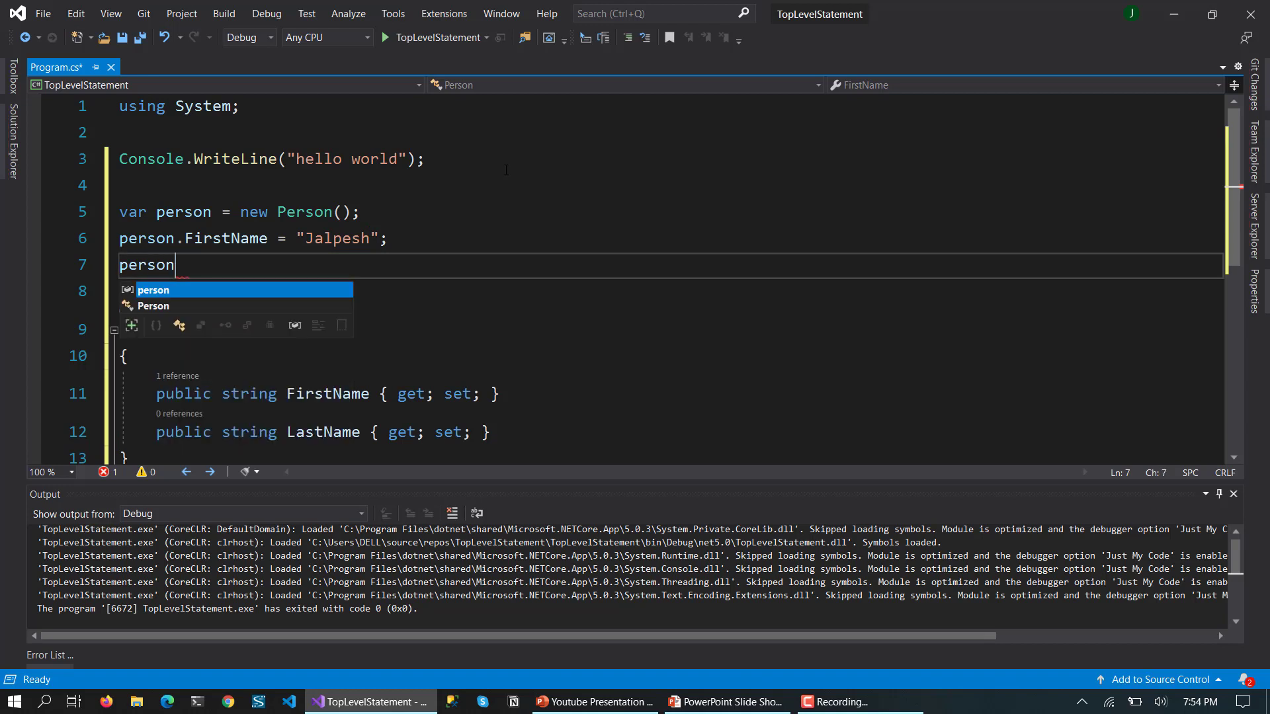
type(".LastName")
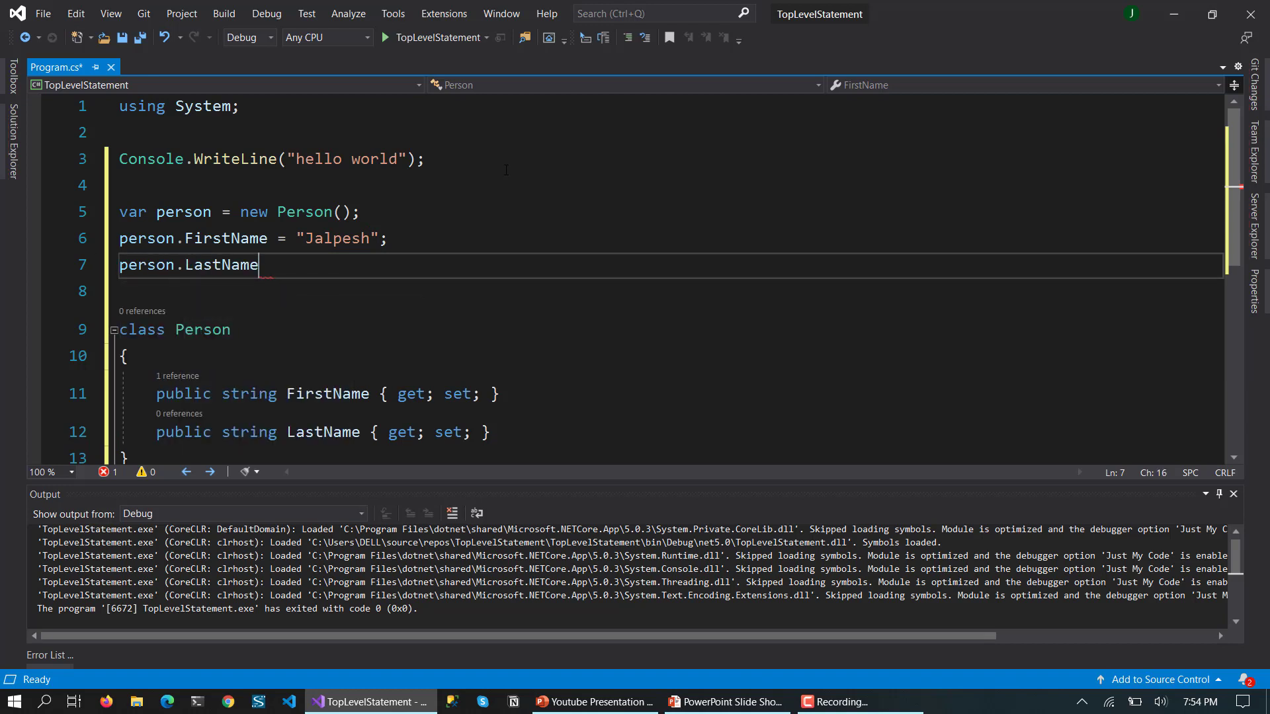
type("= \"Vadgama\"")
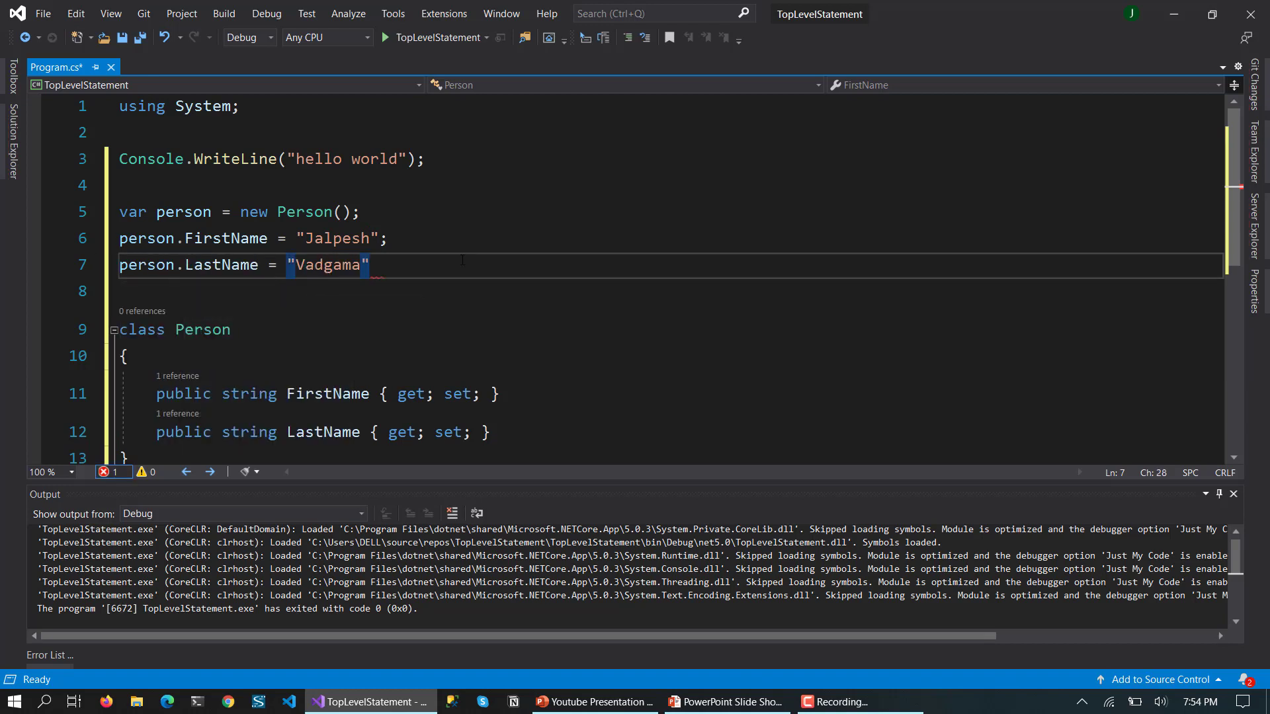
key("Enter")
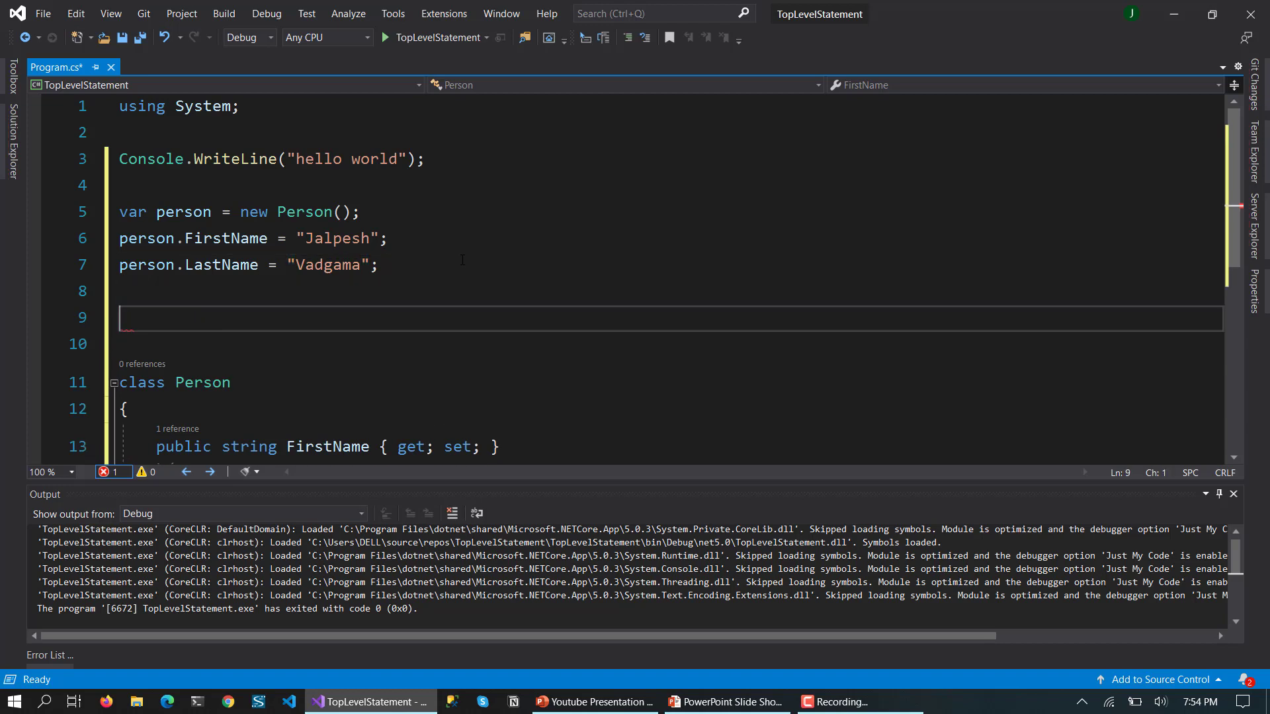
Write Console.WriteLine($"Peron First Name: {person.FirstName}") as an interpolated string.
type("Console.w")
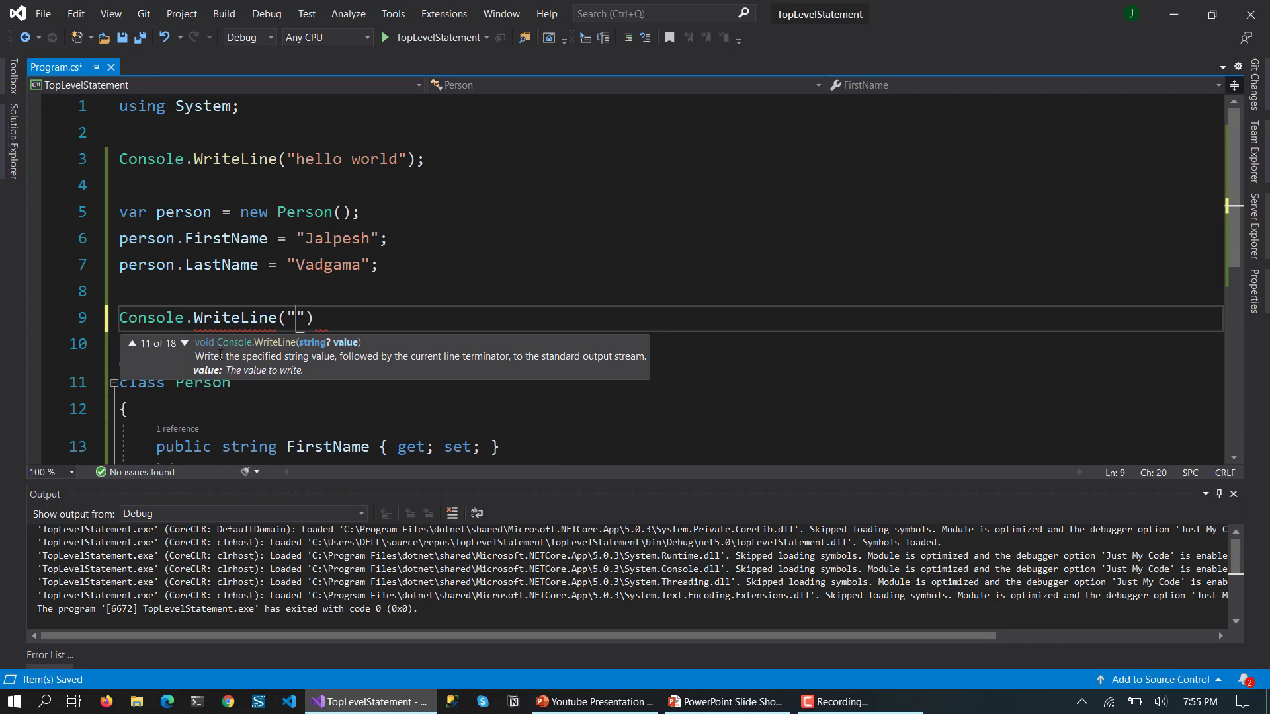
type("Peron Name")
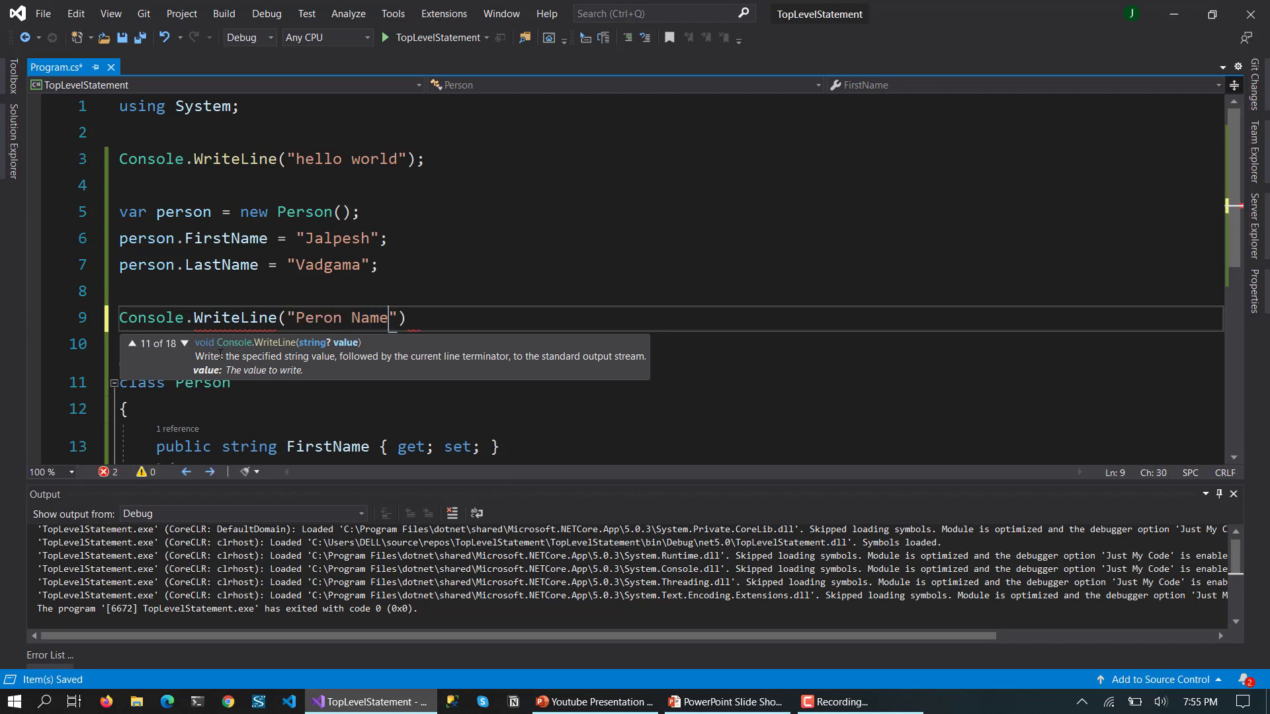
type("First")
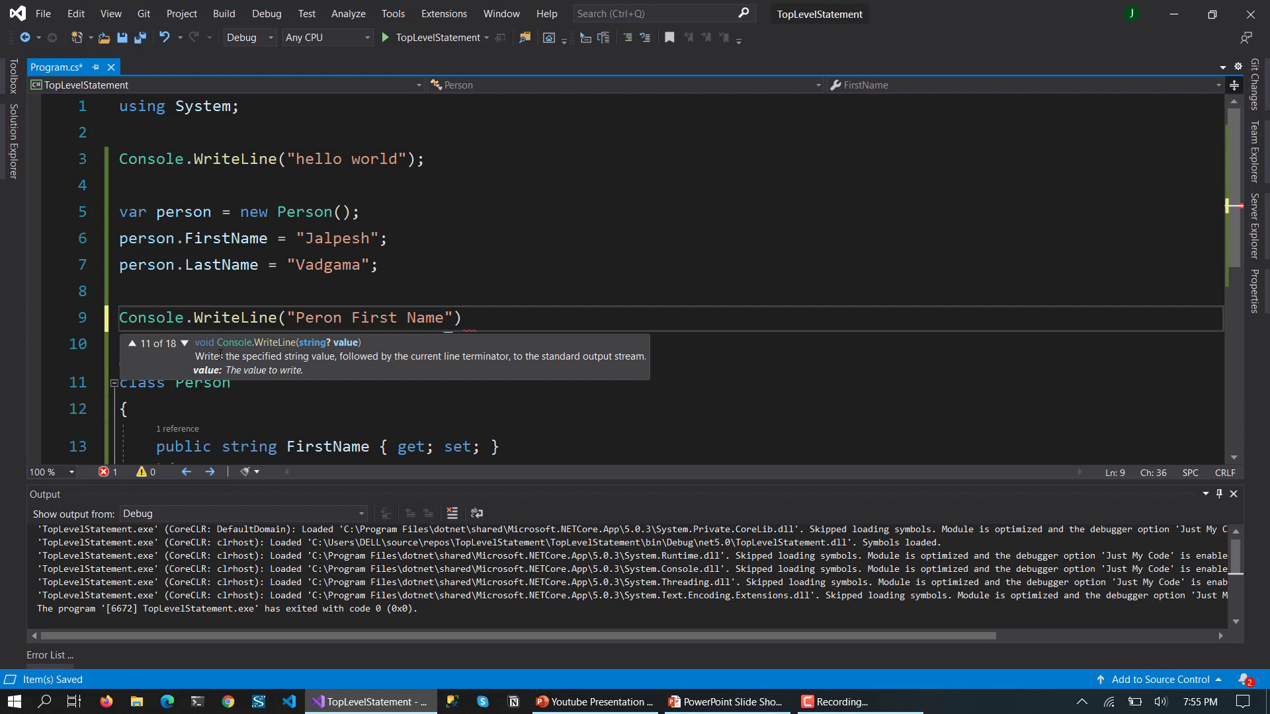
type(": {")
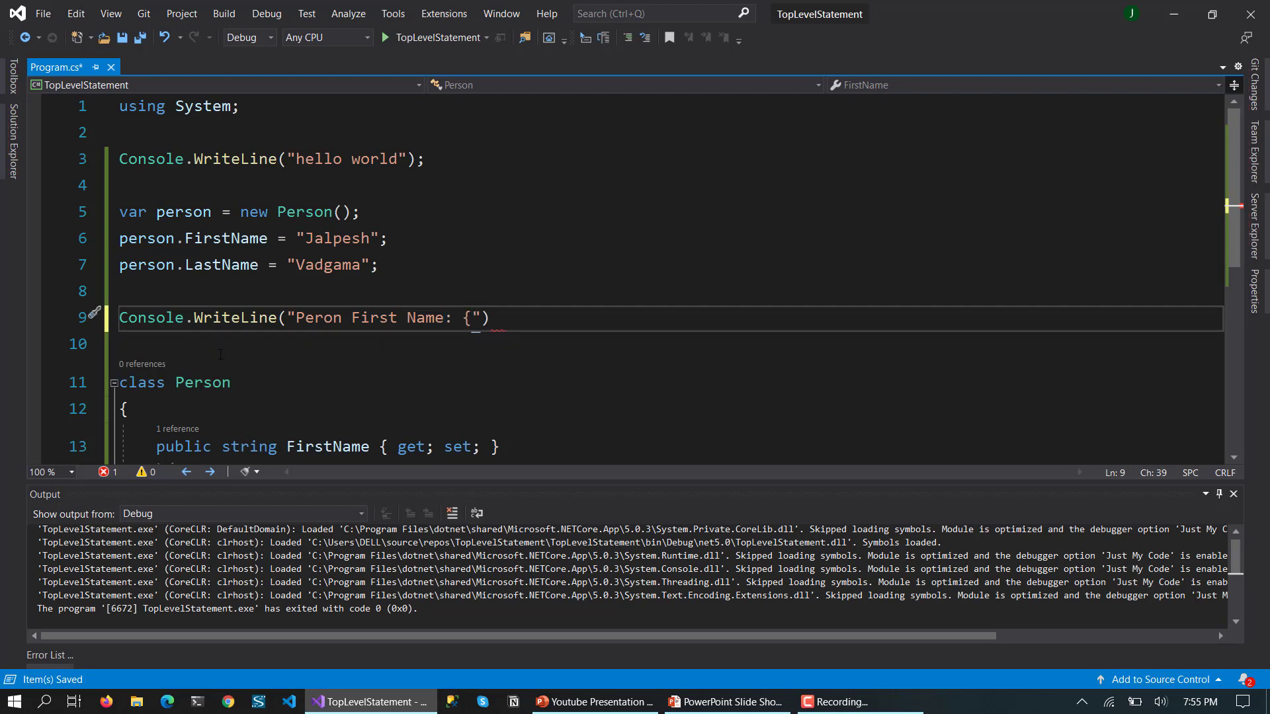
type("}")
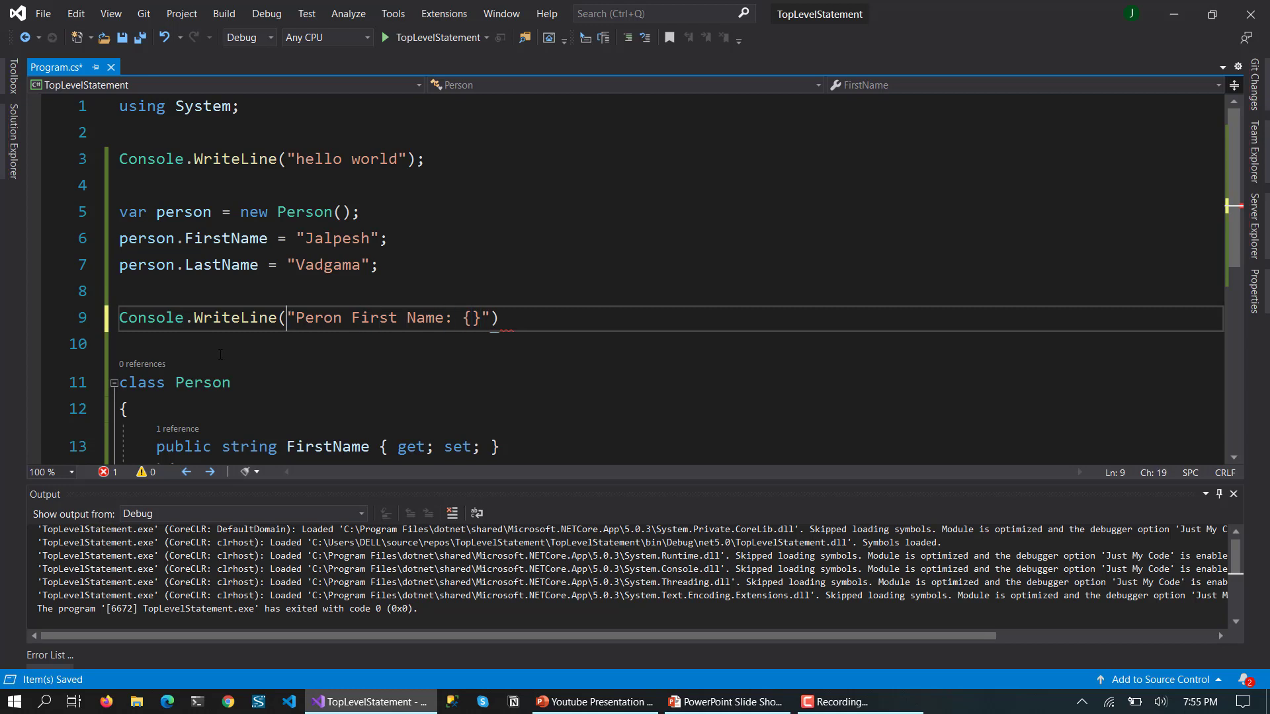
type("$")
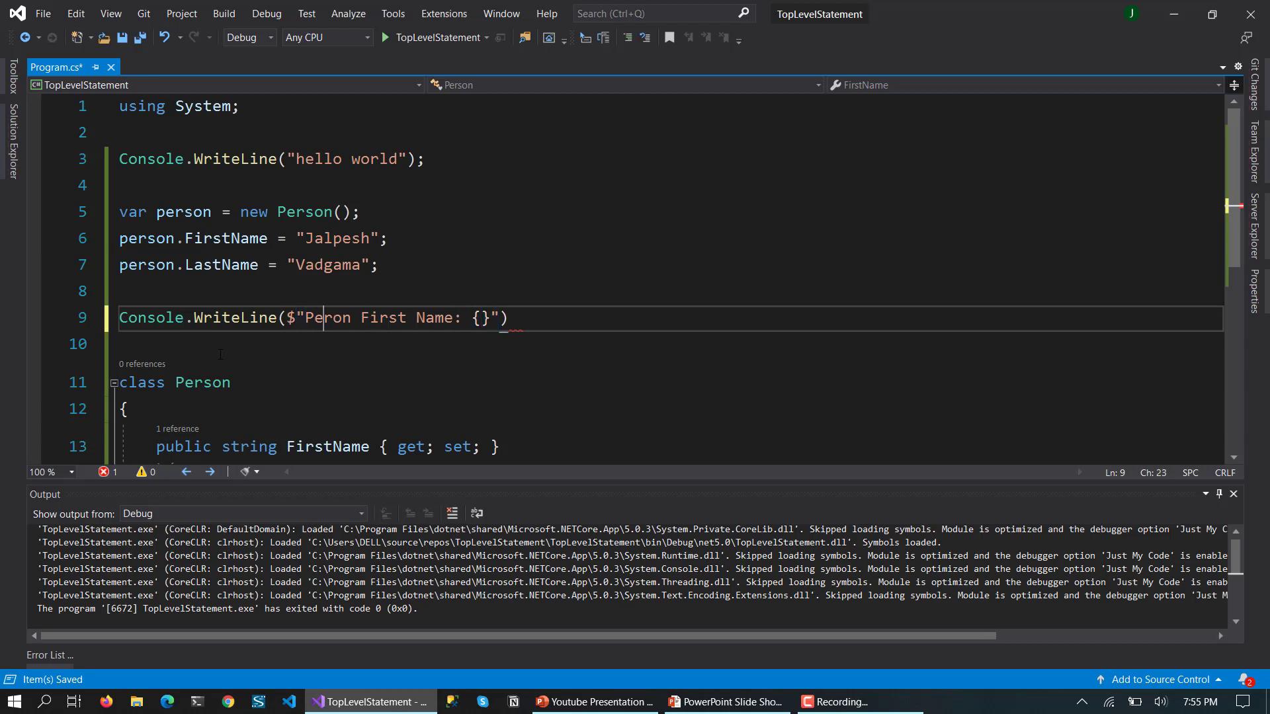
type("person")
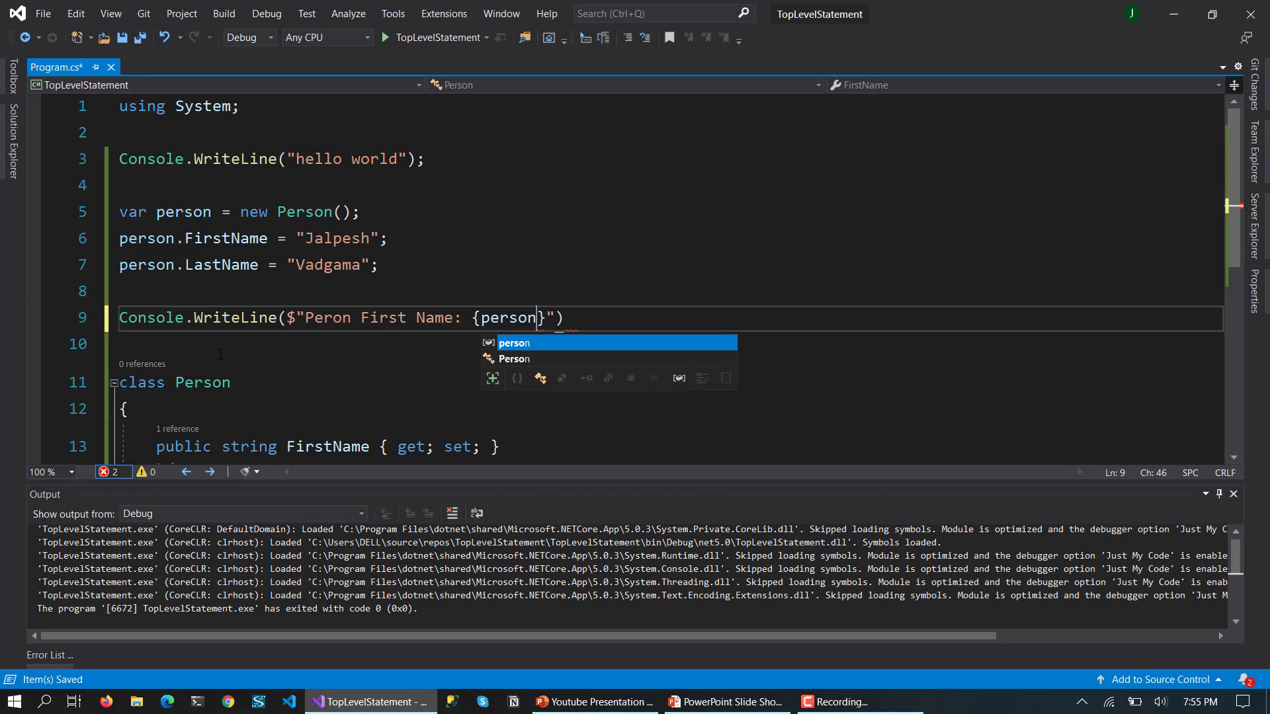
type(".FirstName")
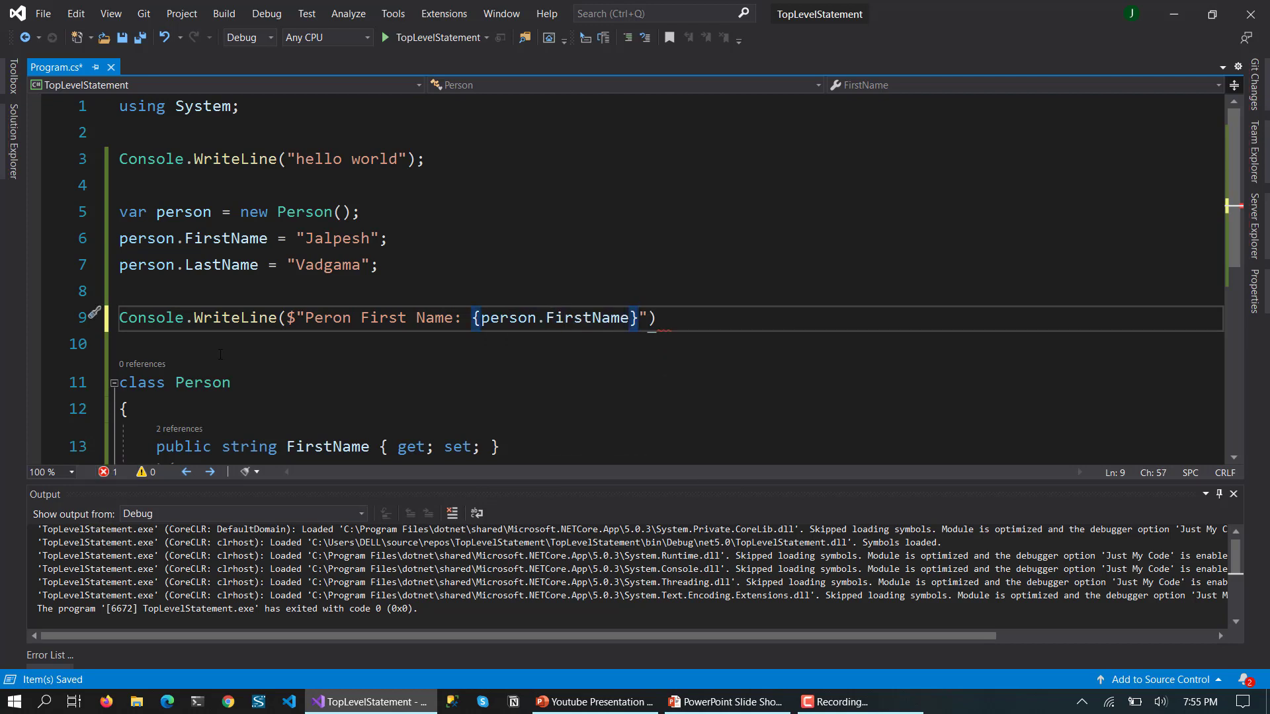
type("co")
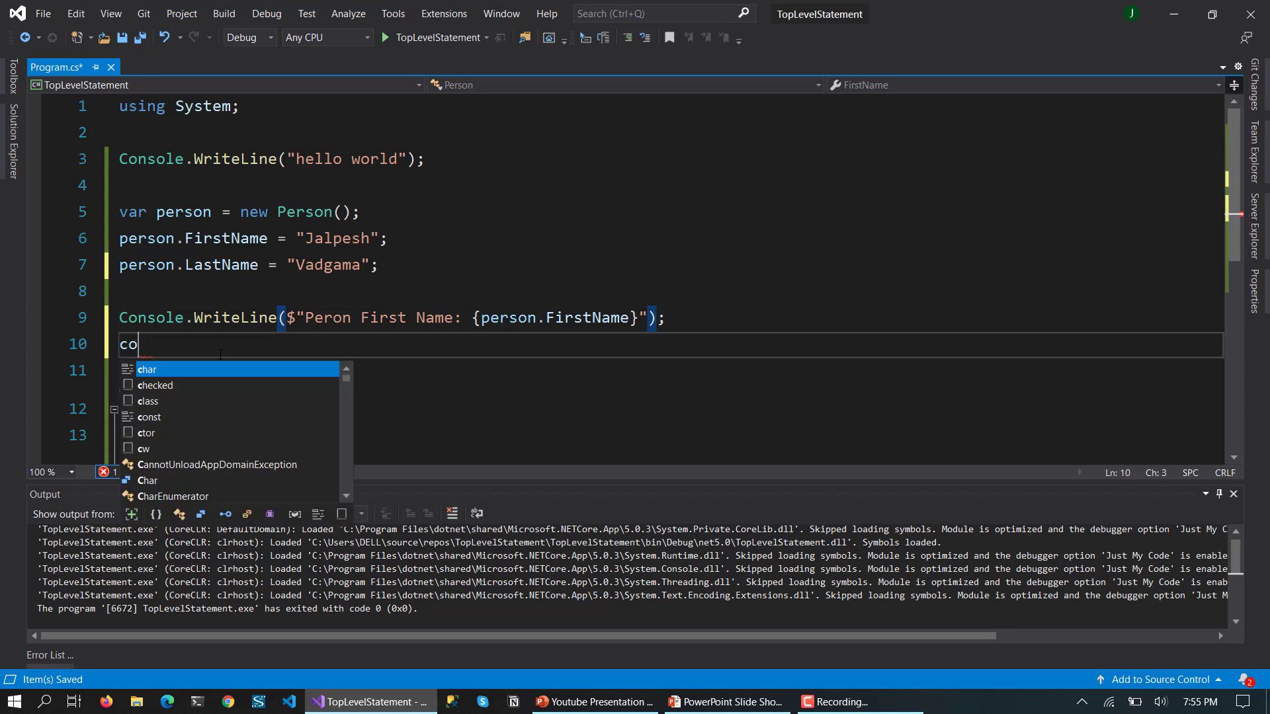
Write Console.WriteLine($"Person Last Name: {person.LastName}") and correct the label typos.
type("nos")
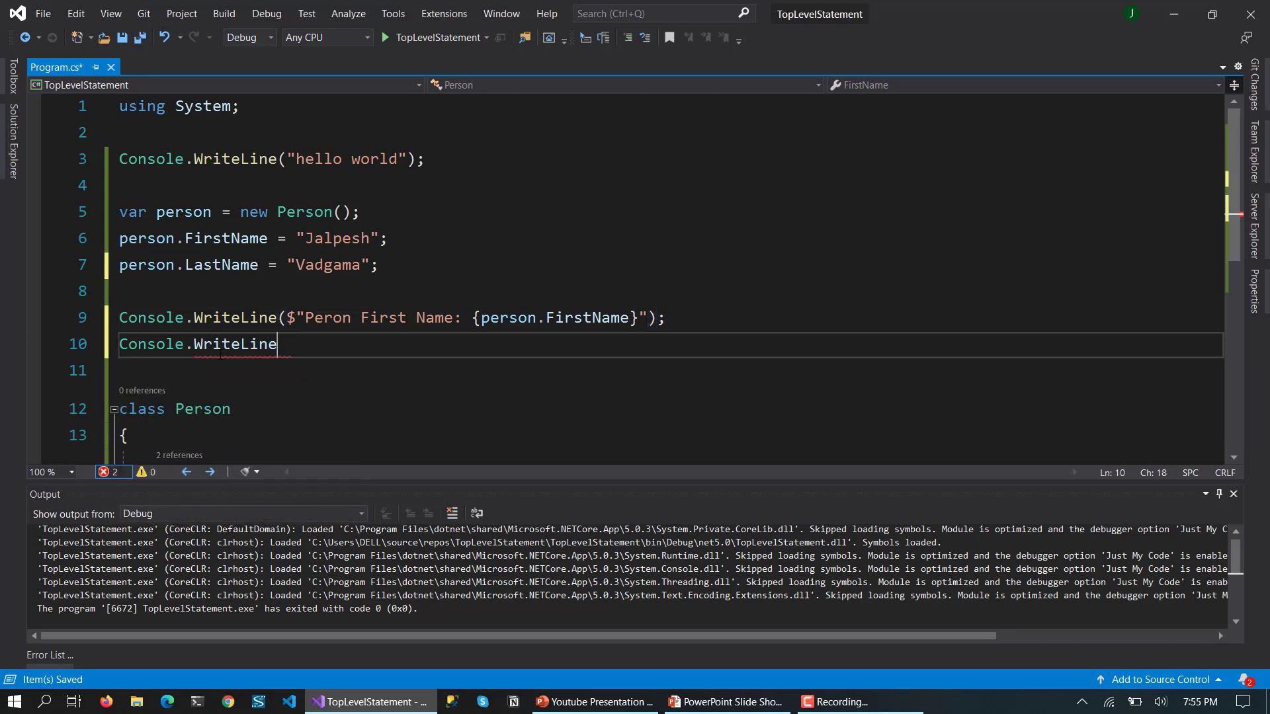
type("(\"$\"")
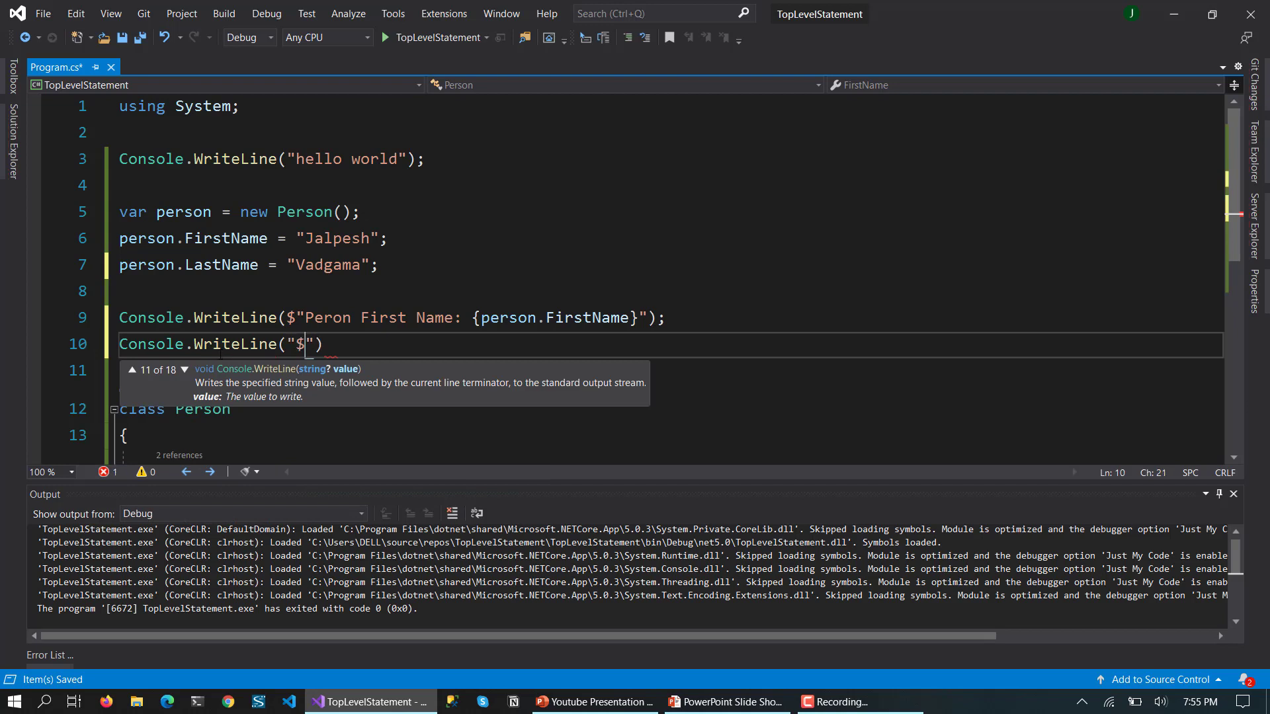
type("Person l")
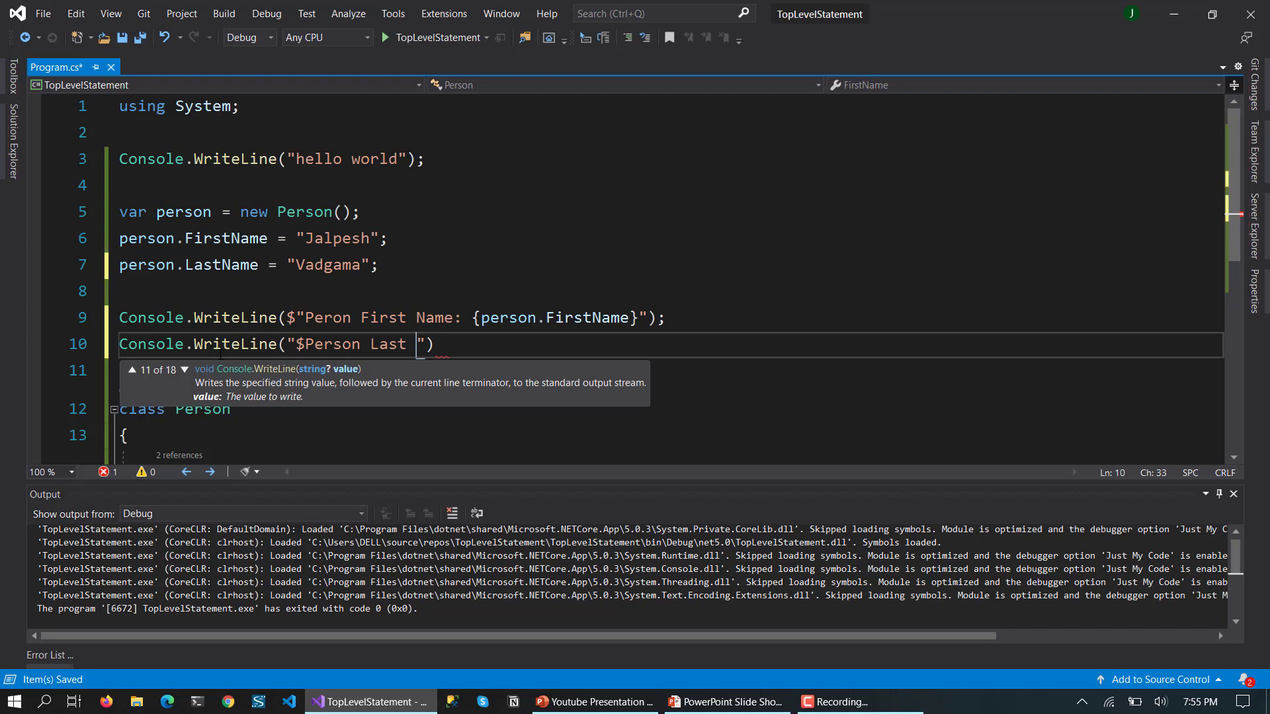
type("Name: {")
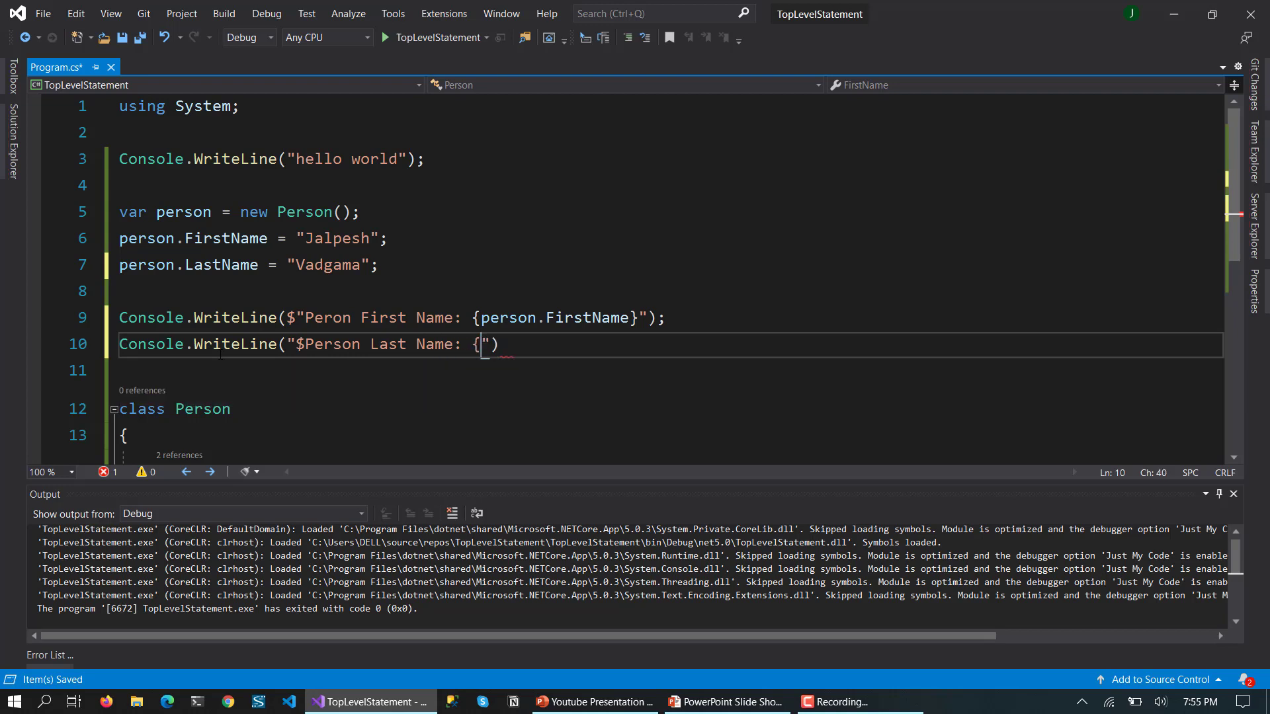
type("}")
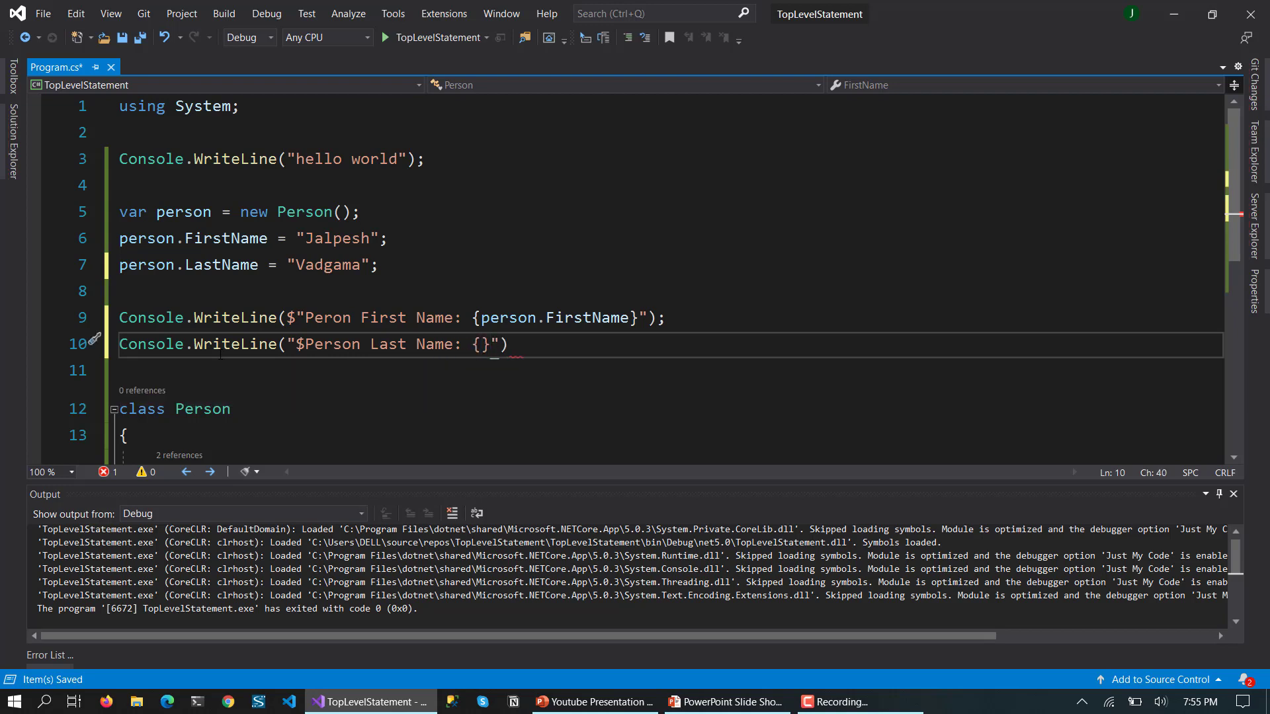
type("person.LastName")
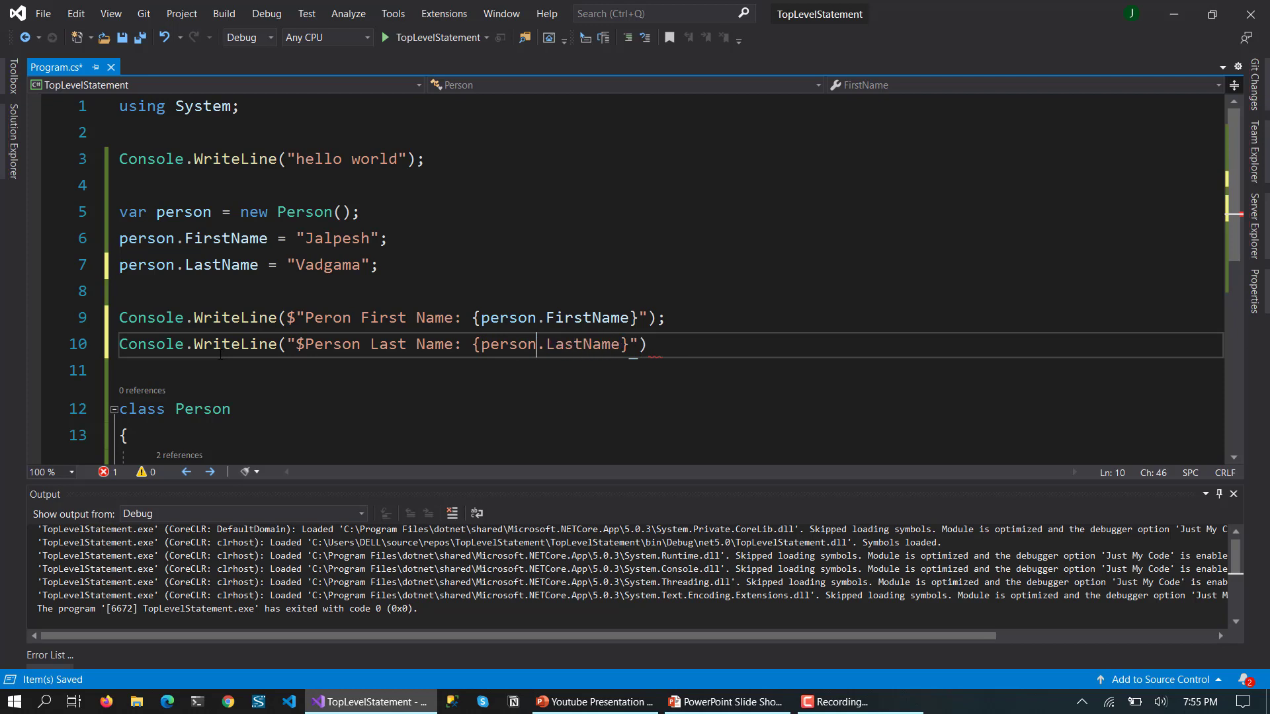
key("Backspace")
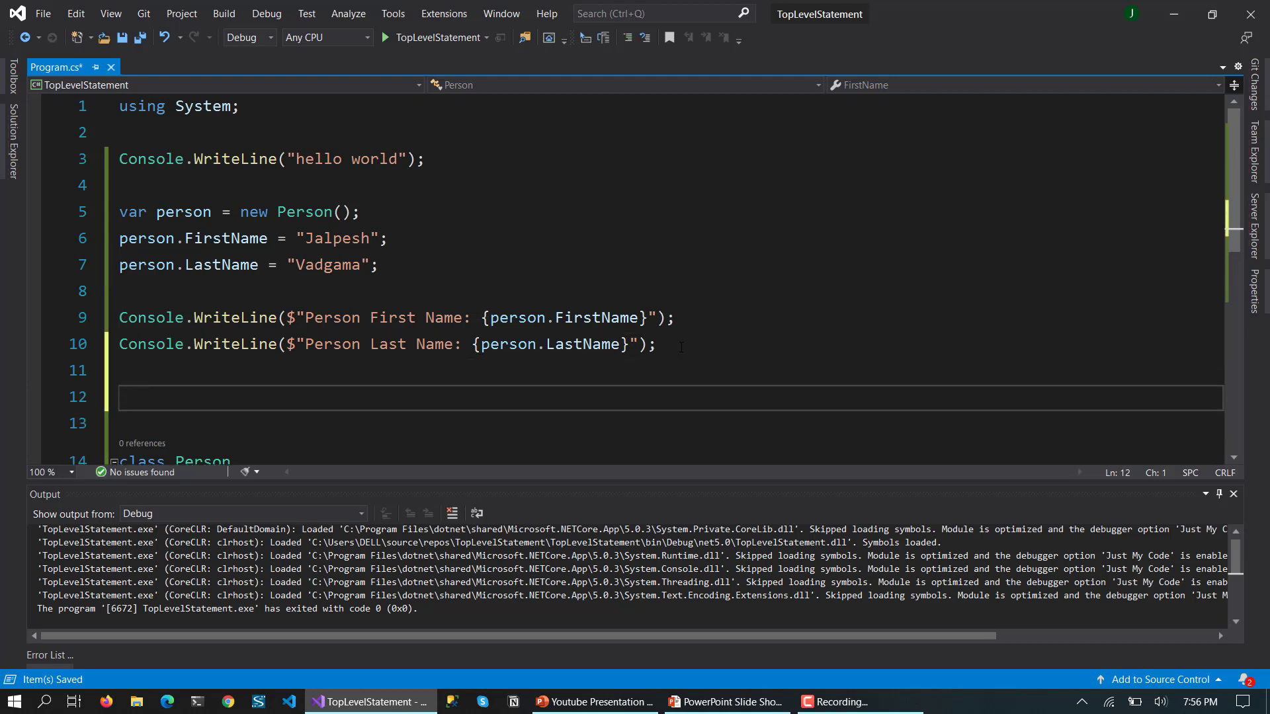
Add Console.ReadKey(); so the program waits for a keypress.
type("Cosno")
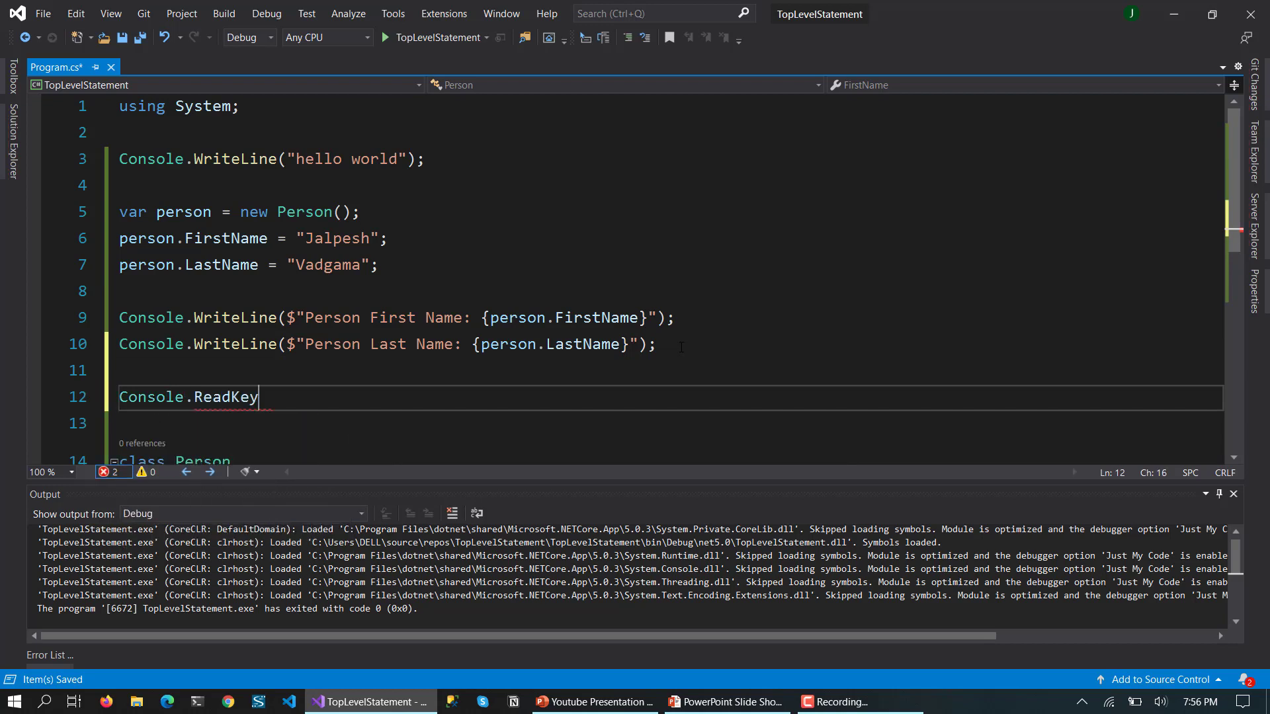
type("();")
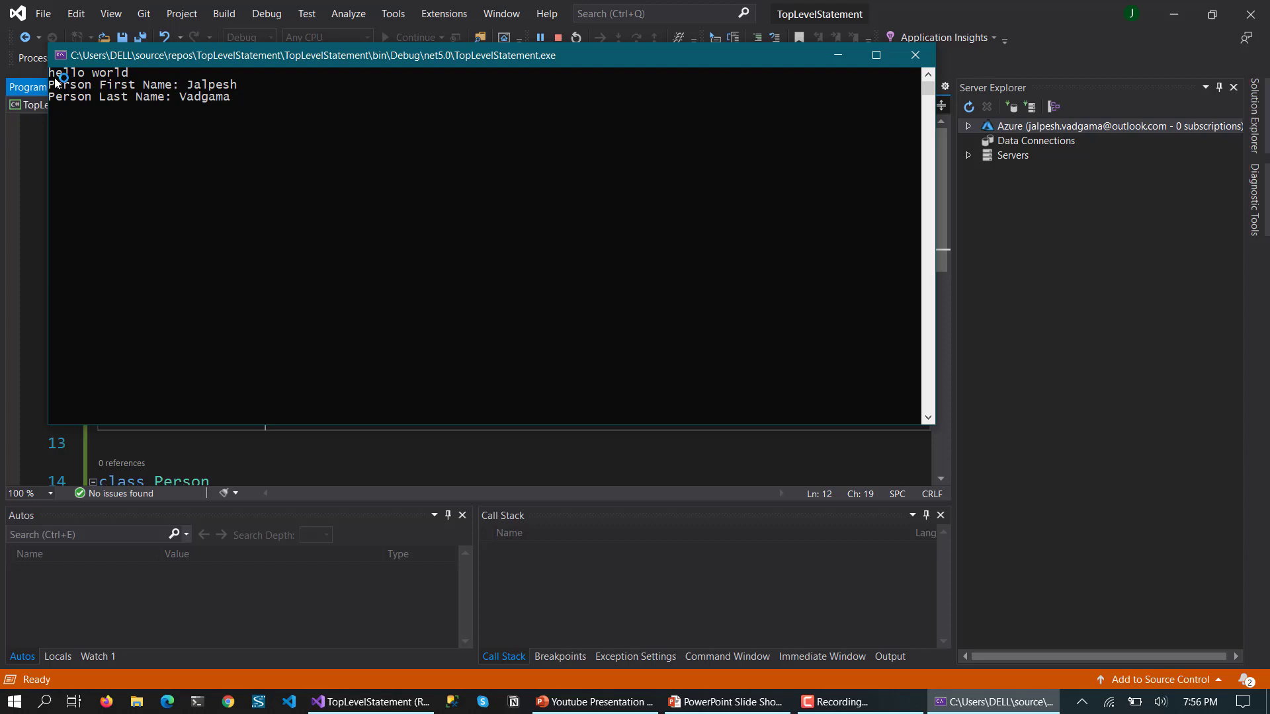
mouse_move(276, 120)
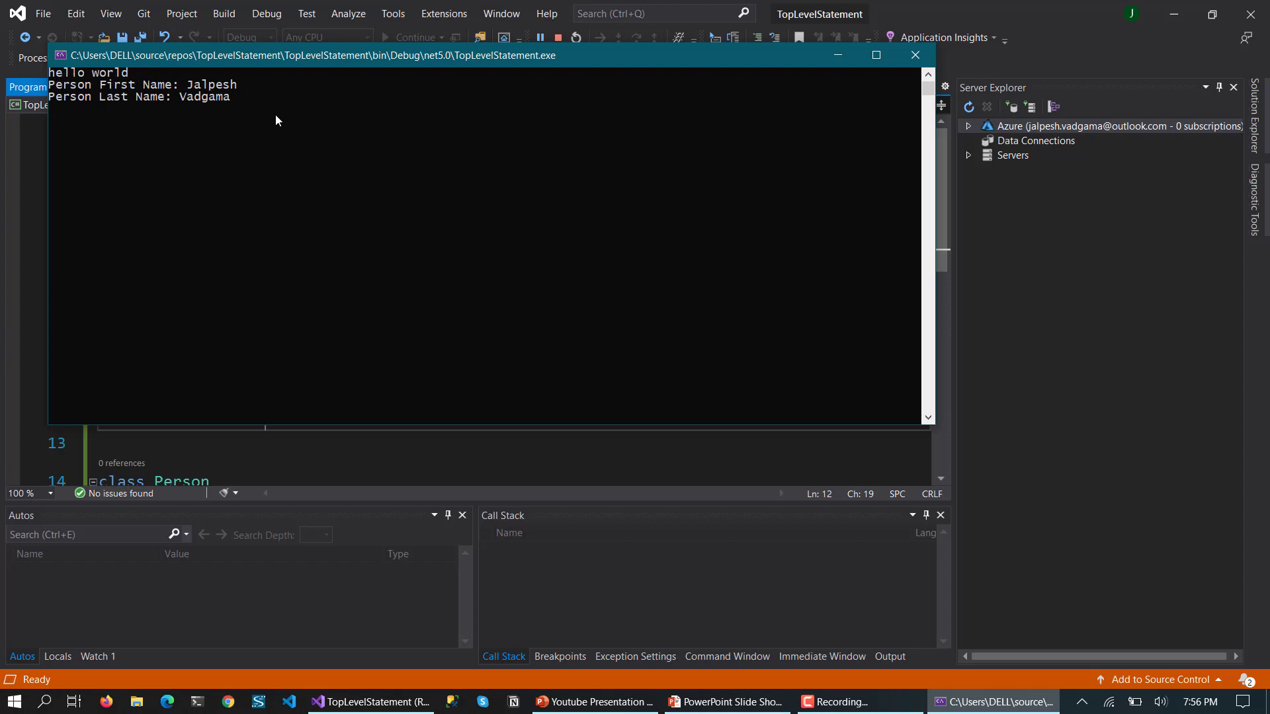
mouse_move(99, 114)
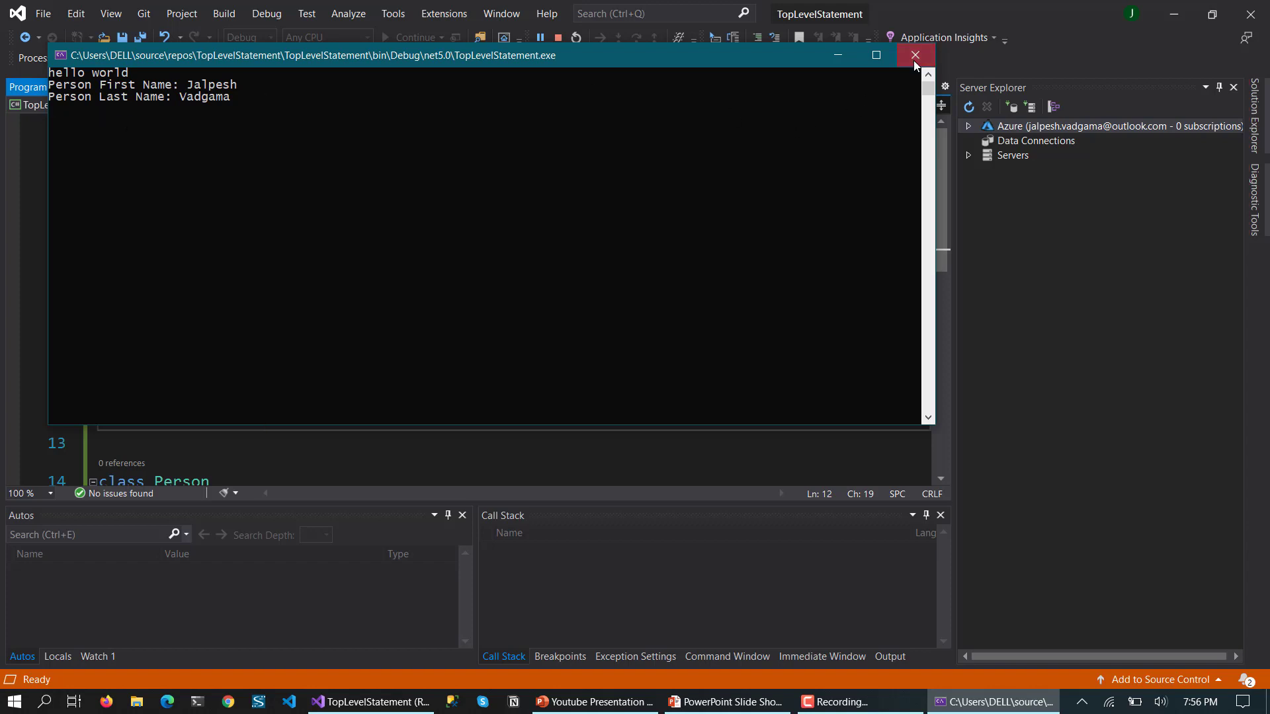
Close the console window after confirming the greeting and both Person names printed.
left_click(914, 55)
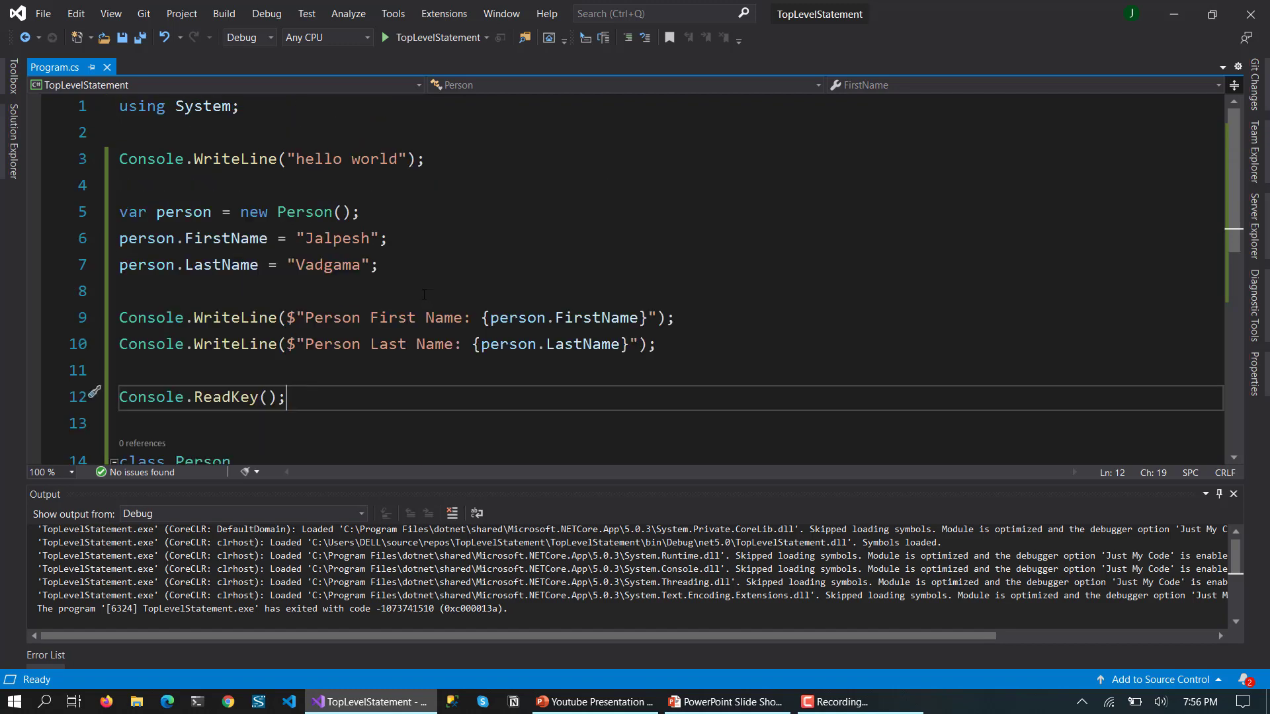
mouse_move(701, 358)
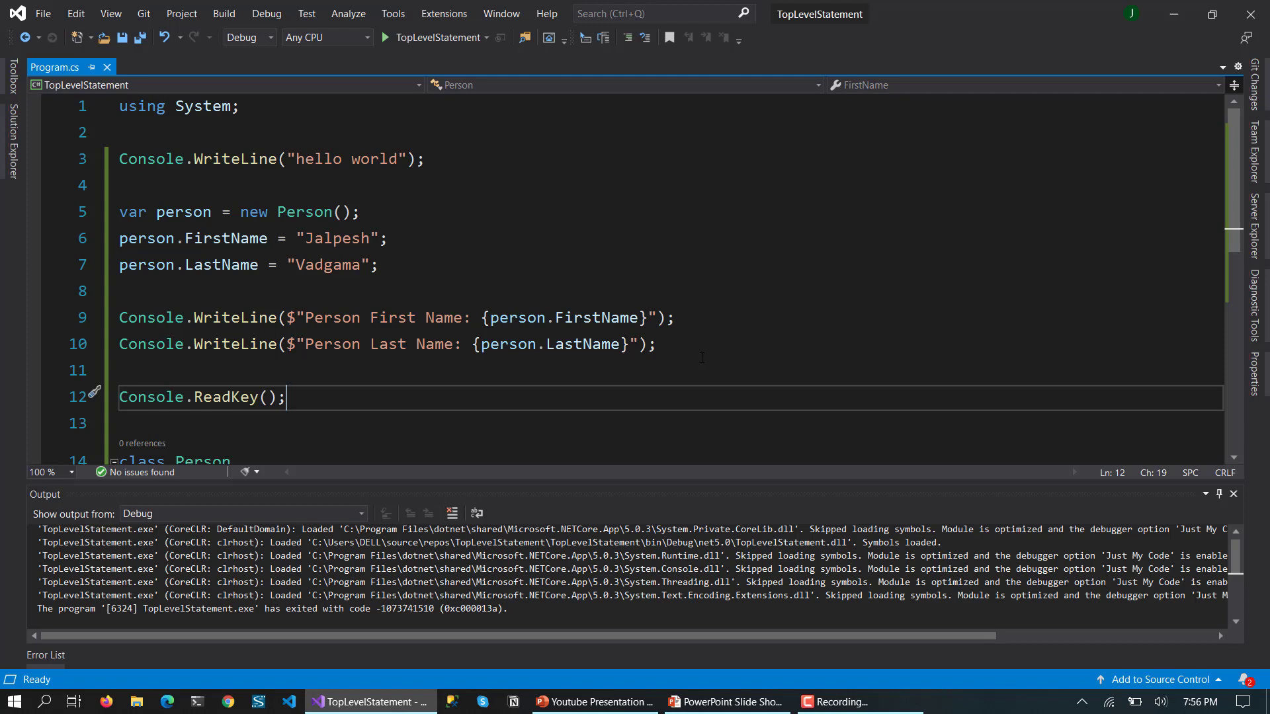